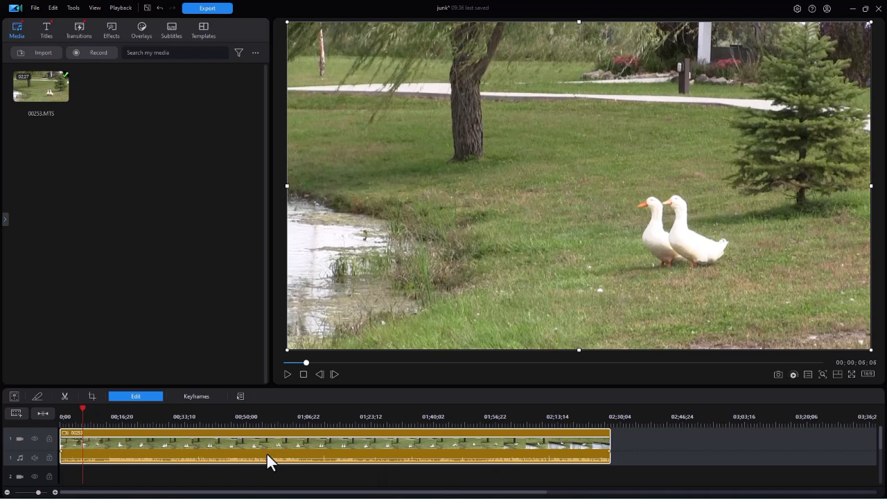
{"action": "mouse_move", "coordinate": [262, 457]}
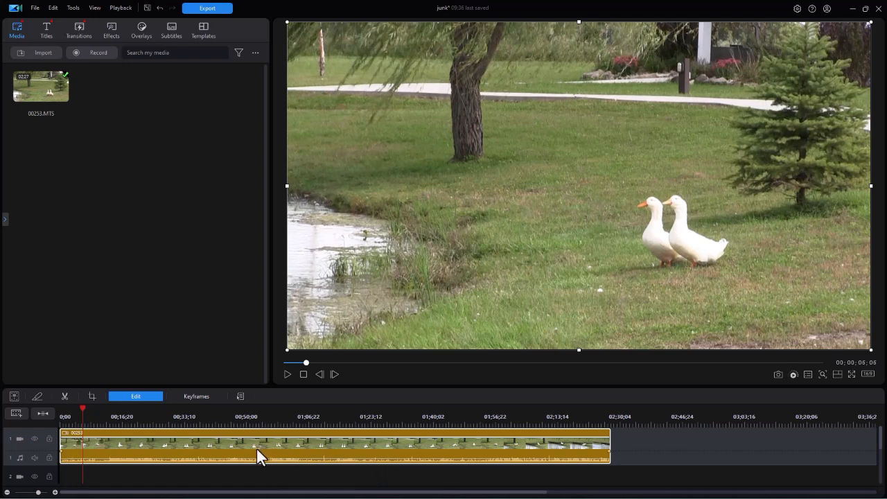
{"action": "mouse_move", "coordinate": [260, 459]}
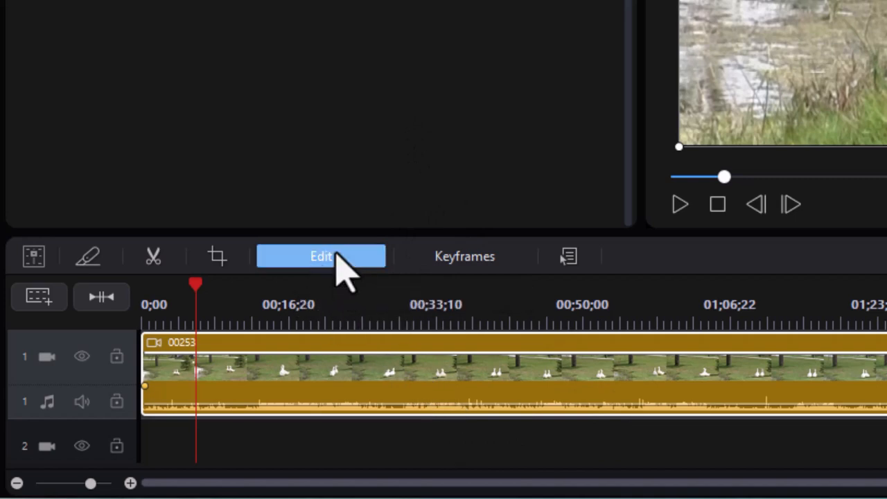
Step: Open the duck clip's Edit panel on the Speed tab, showing Uniform Speed at 1.00x
{"action": "left_click", "coordinate": [321, 255]}
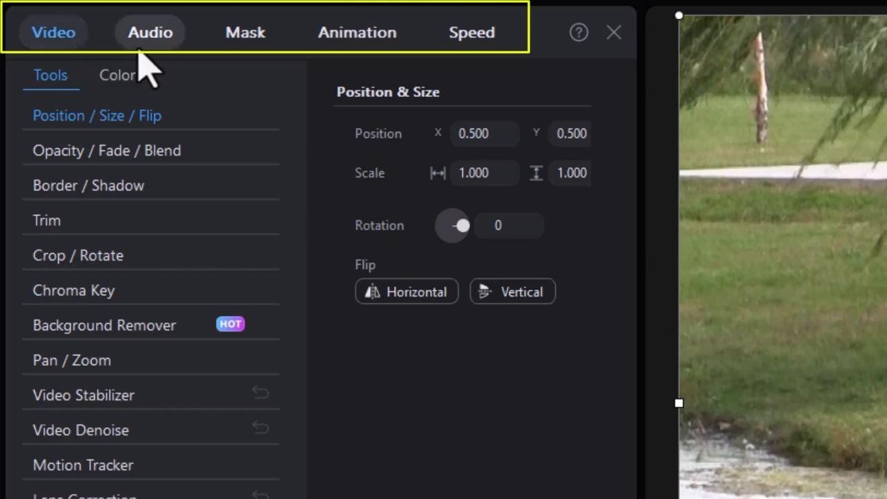
{"action": "mouse_move", "coordinate": [472, 32]}
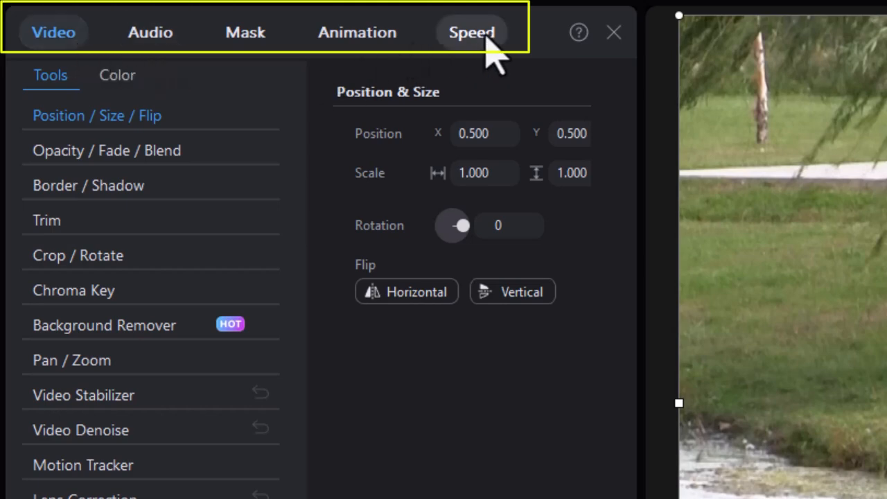
{"action": "left_click", "coordinate": [472, 31]}
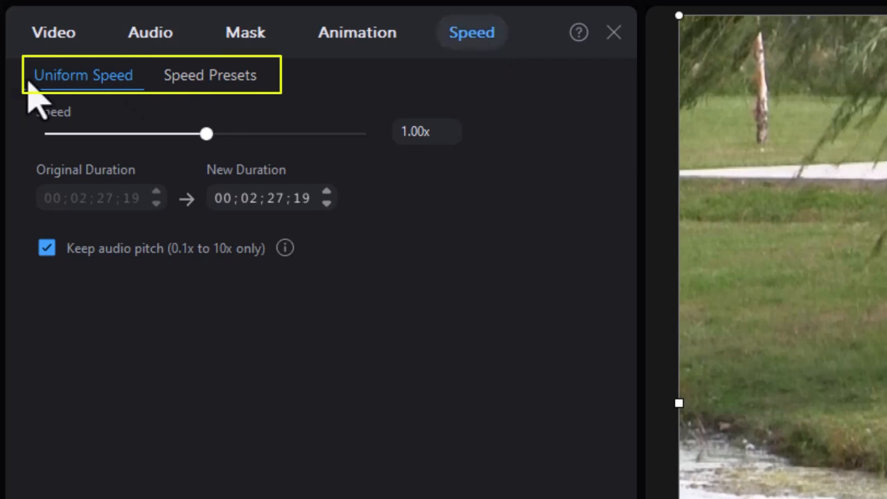
{"action": "mouse_move", "coordinate": [93, 116]}
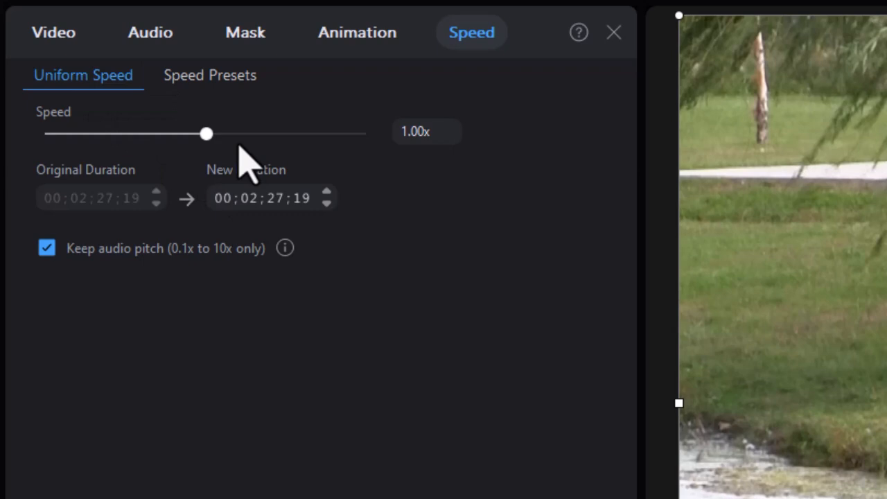
{"action": "mouse_move", "coordinate": [458, 188]}
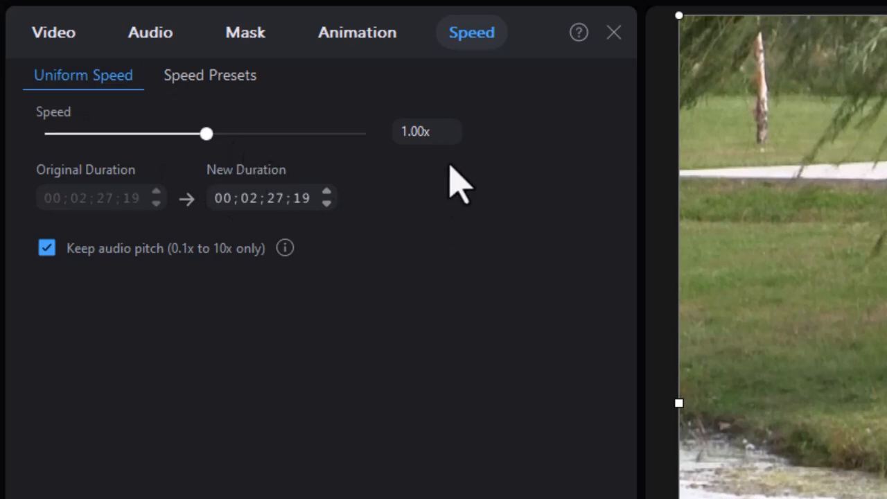
{"action": "mouse_move", "coordinate": [433, 173]}
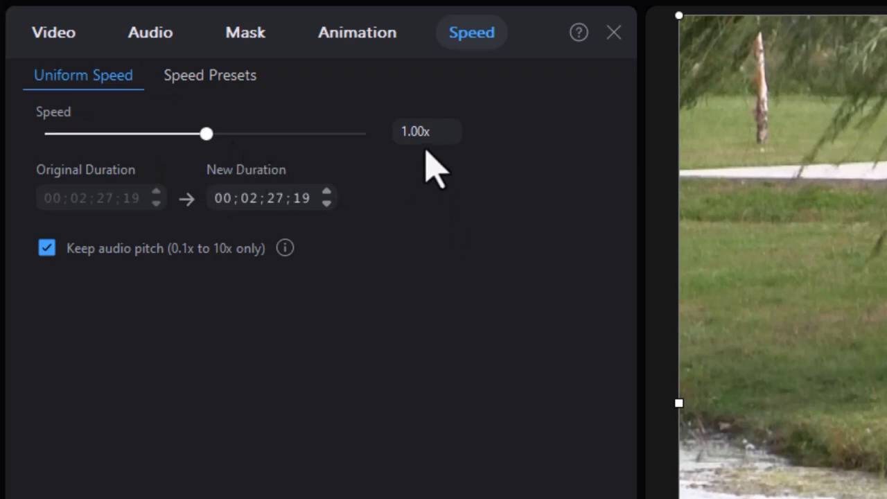
{"action": "mouse_move", "coordinate": [125, 260]}
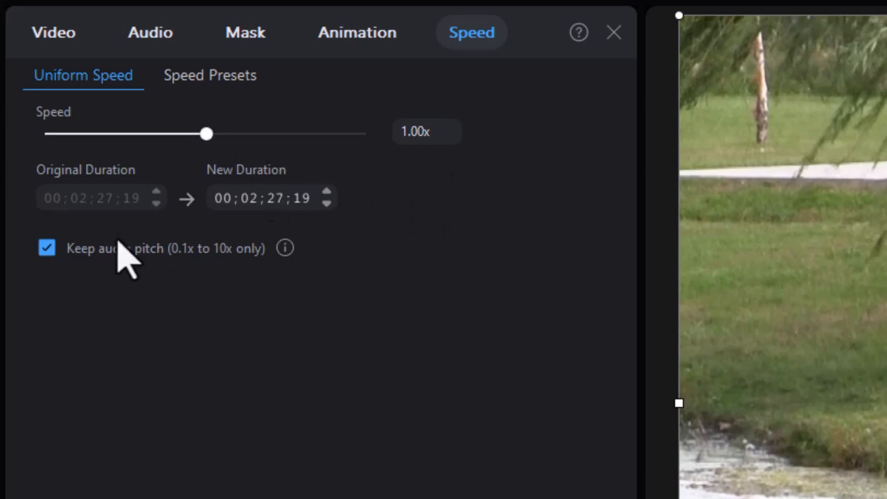
{"action": "mouse_move", "coordinate": [90, 229]}
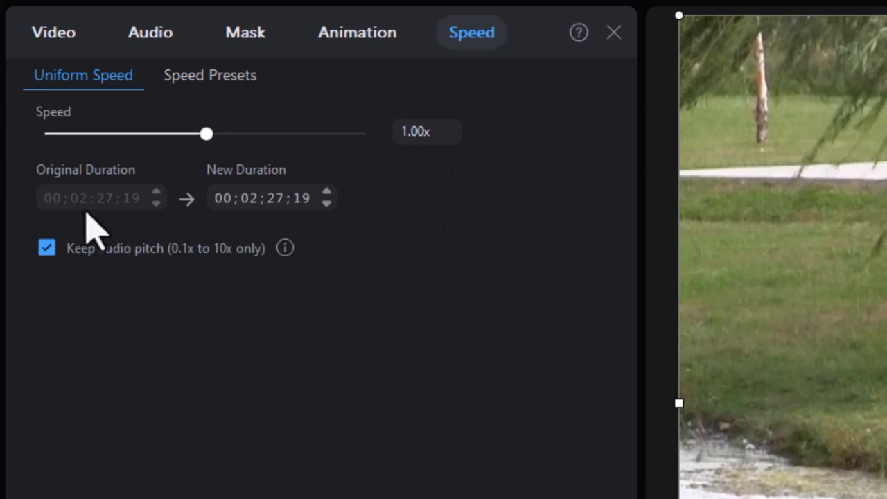
{"action": "mouse_move", "coordinate": [111, 226]}
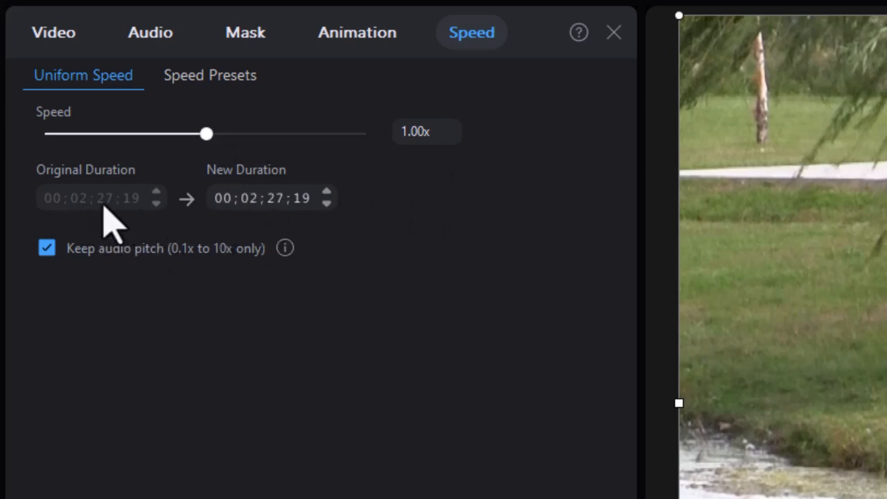
{"action": "mouse_move", "coordinate": [83, 215]}
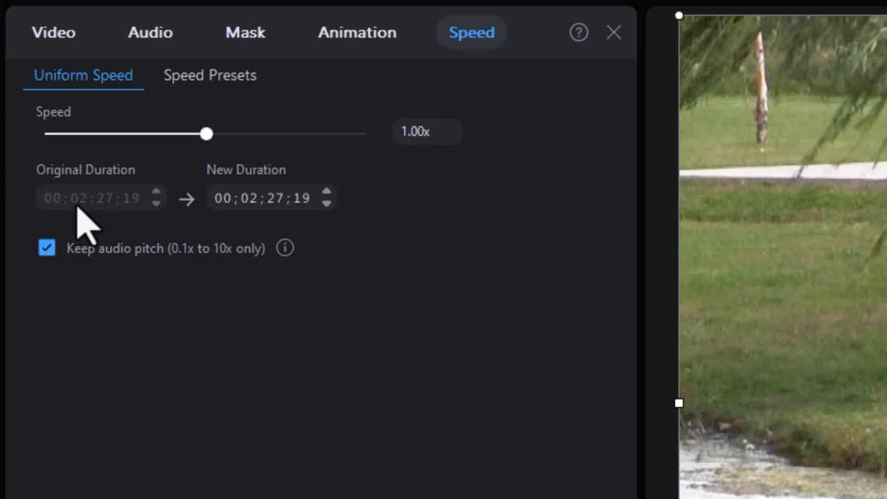
{"action": "mouse_move", "coordinate": [125, 215]}
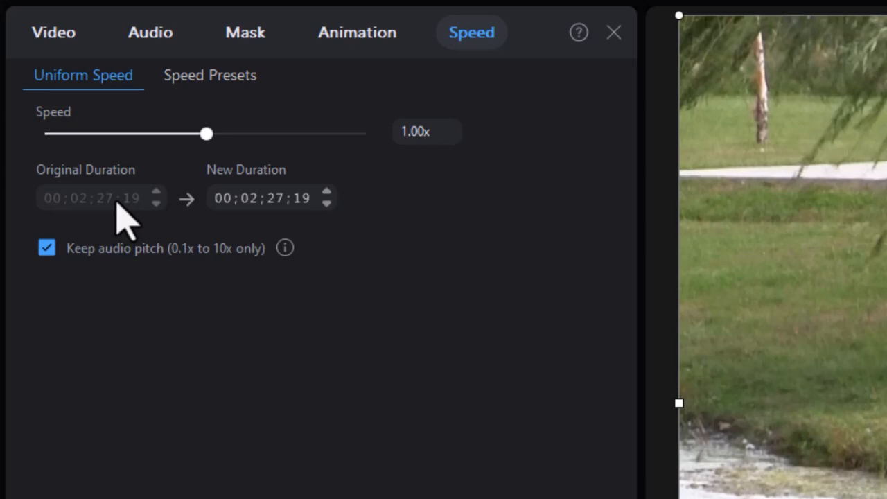
{"action": "mouse_move", "coordinate": [78, 284]}
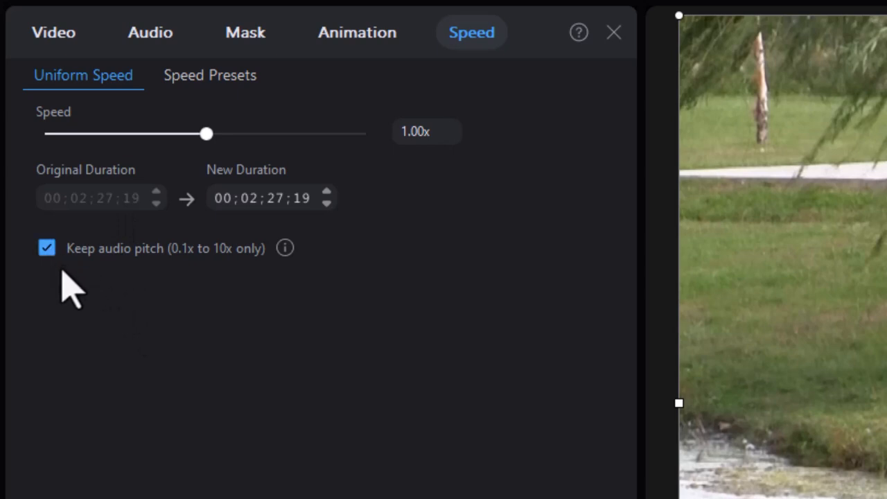
{"action": "mouse_move", "coordinate": [93, 288]}
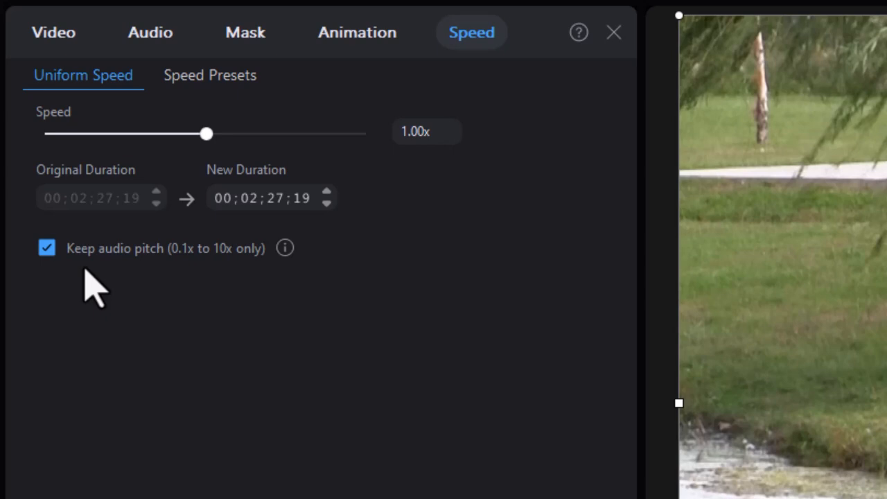
{"action": "mouse_move", "coordinate": [197, 277]}
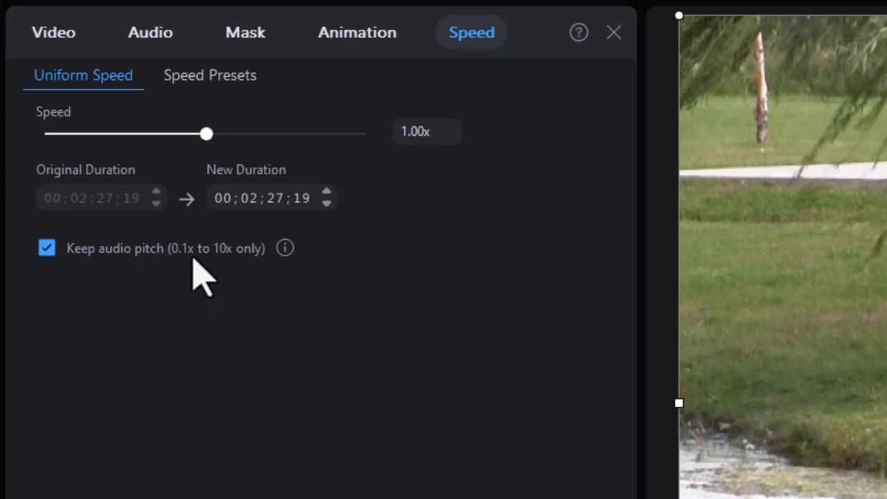
{"action": "mouse_move", "coordinate": [229, 277]}
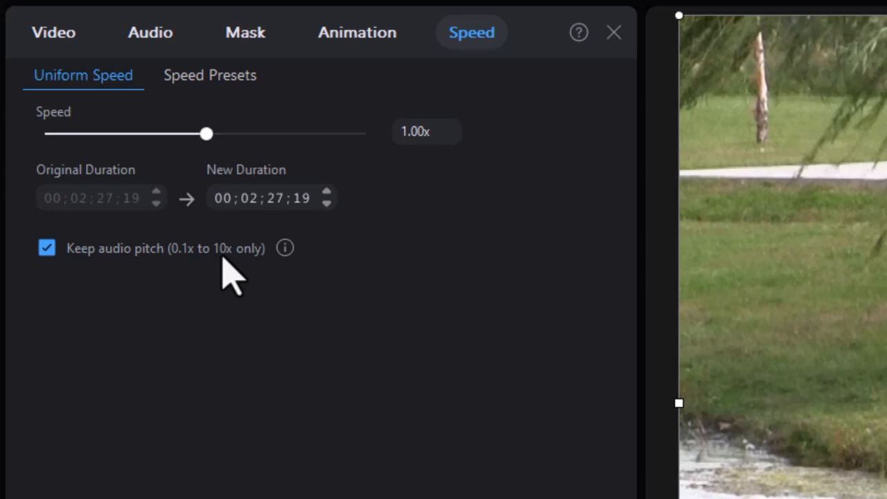
{"action": "mouse_move", "coordinate": [187, 284]}
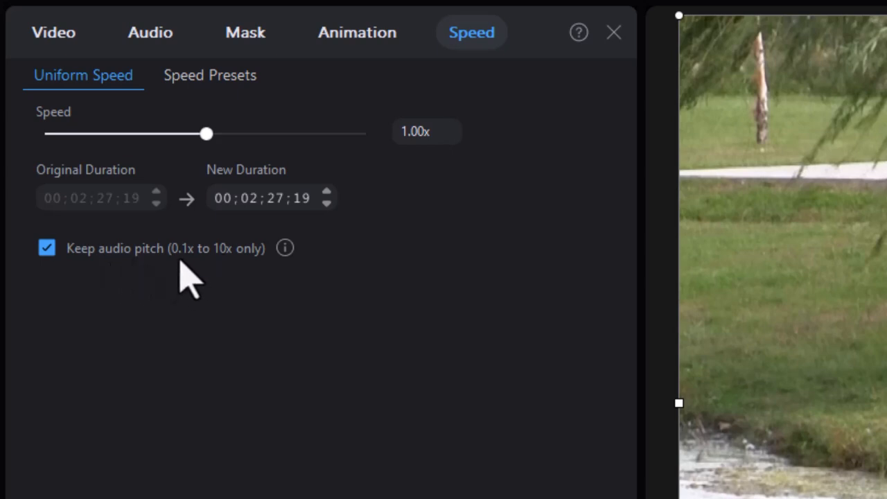
{"action": "mouse_move", "coordinate": [229, 339]}
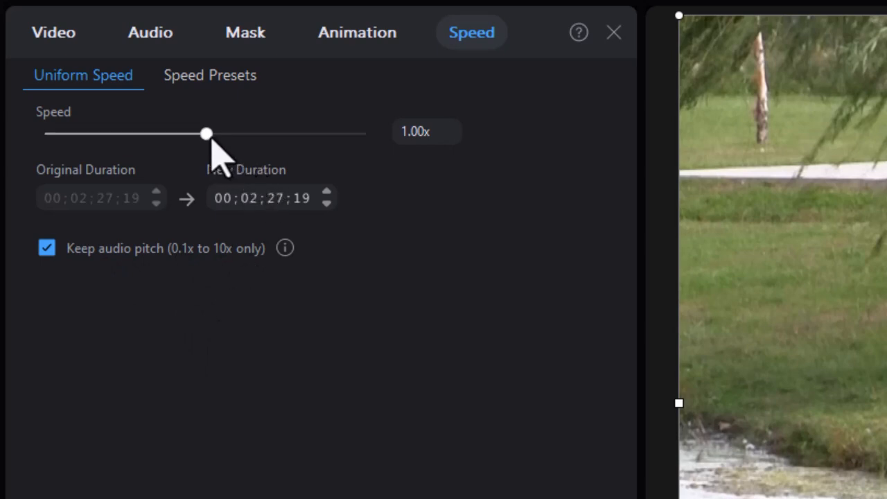
{"action": "mouse_move", "coordinate": [212, 156]}
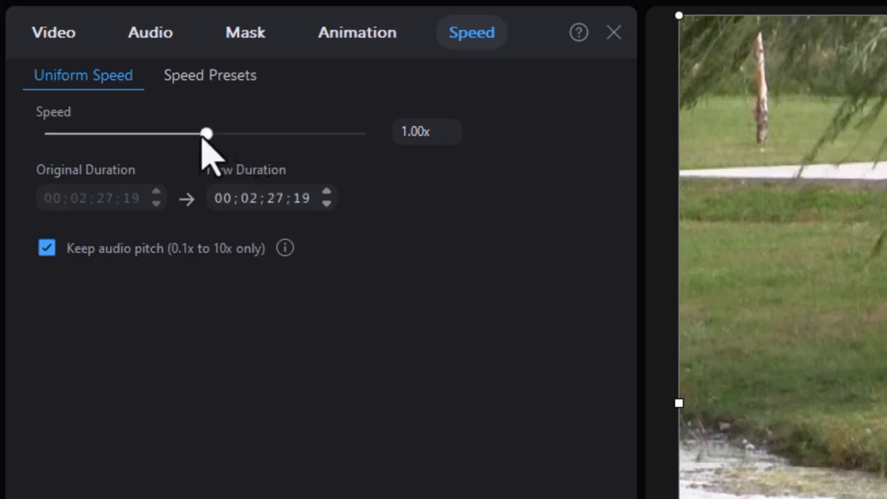
Step: Set the Uniform Speed slider to 2.00x, roughly halving the duck clip's duration
{"action": "left_click_drag", "start_coordinate": [208, 133], "coordinate": [220, 134]}
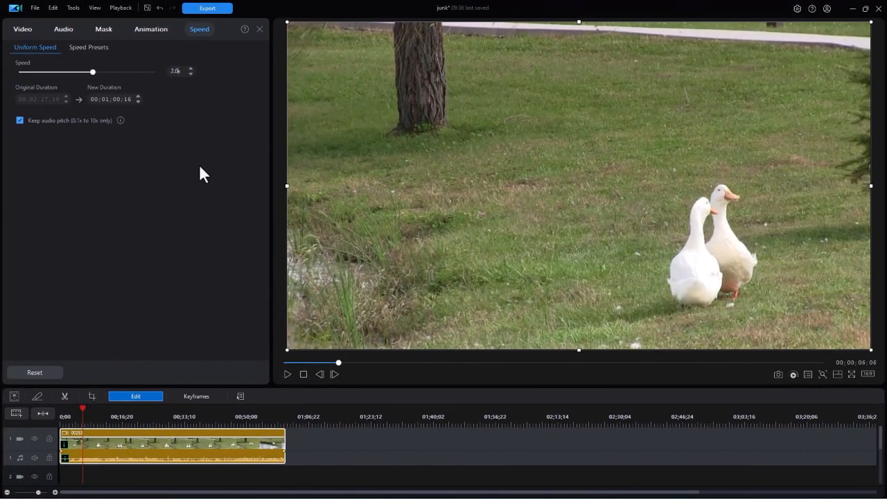
{"action": "mouse_move", "coordinate": [175, 213]}
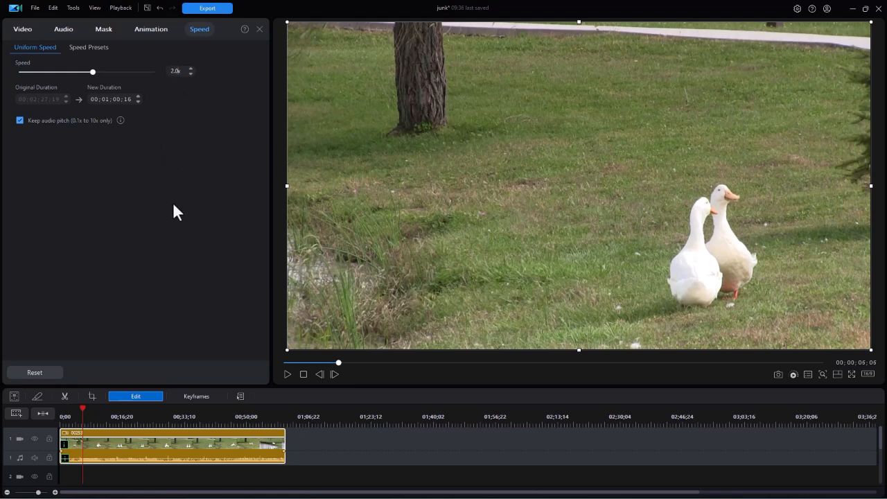
{"action": "mouse_move", "coordinate": [144, 290]}
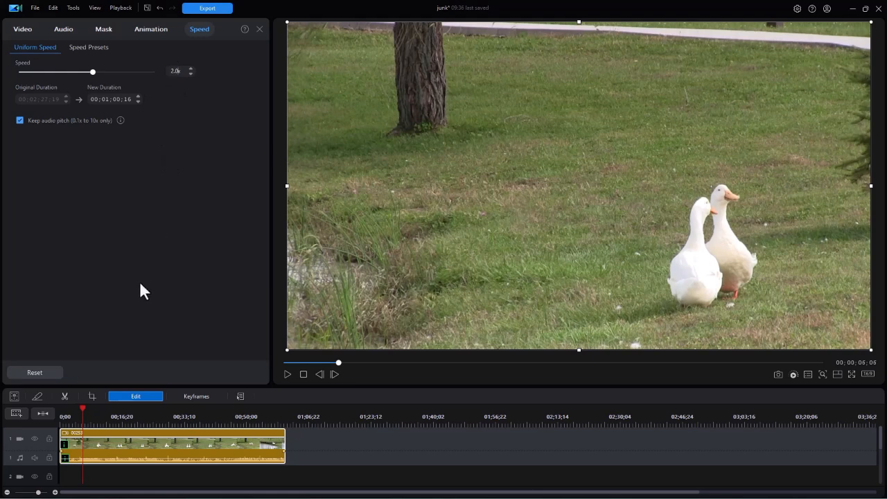
{"action": "mouse_move", "coordinate": [257, 449]}
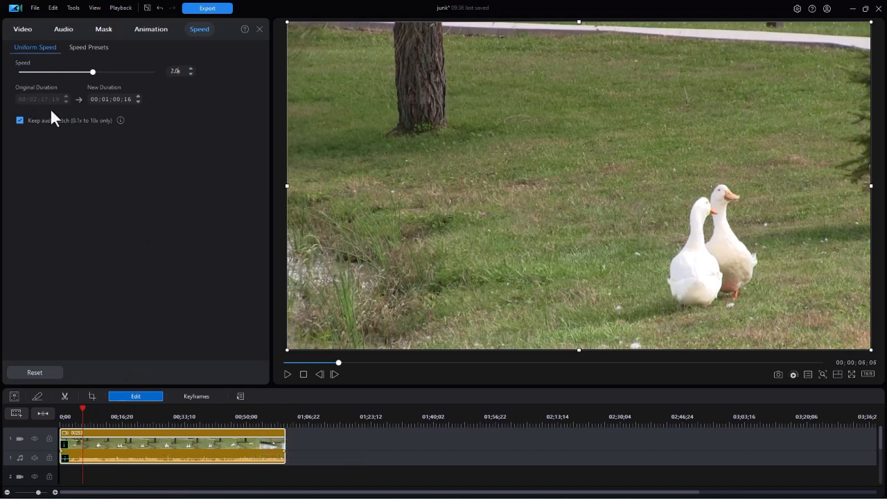
{"action": "mouse_move", "coordinate": [123, 114]}
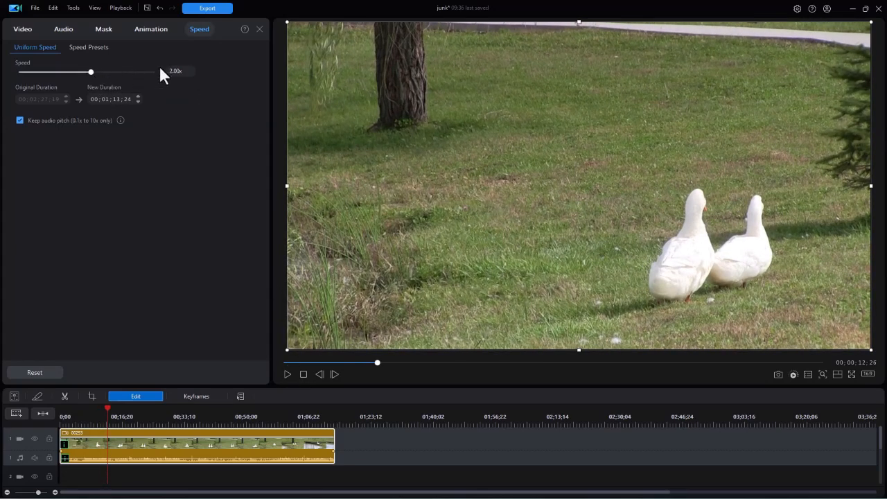
Step: Enter a speed of 0.5 and play back the slowed duck clip
{"action": "left_click", "coordinate": [176, 70]}
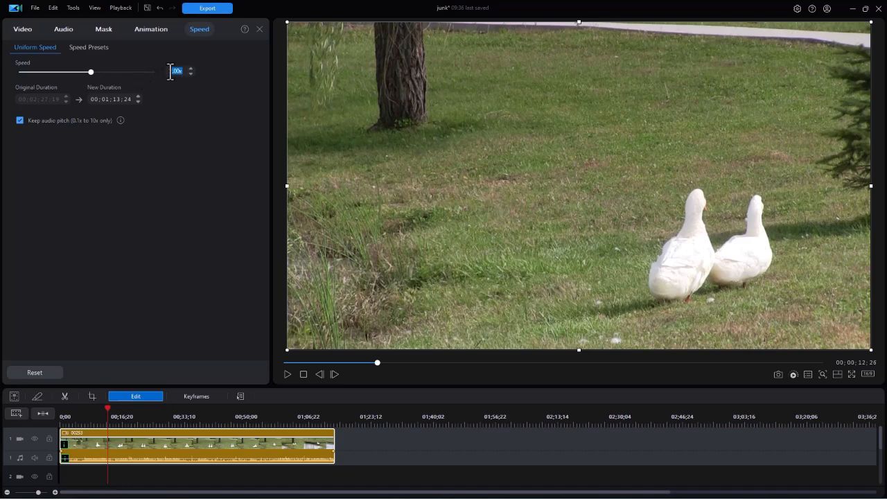
{"action": "type", "text": "0.5"}
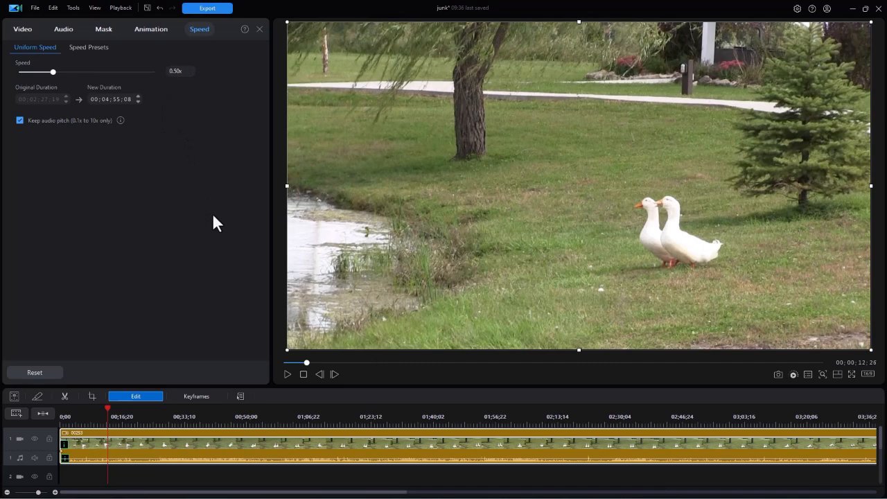
{"action": "mouse_move", "coordinate": [287, 367]}
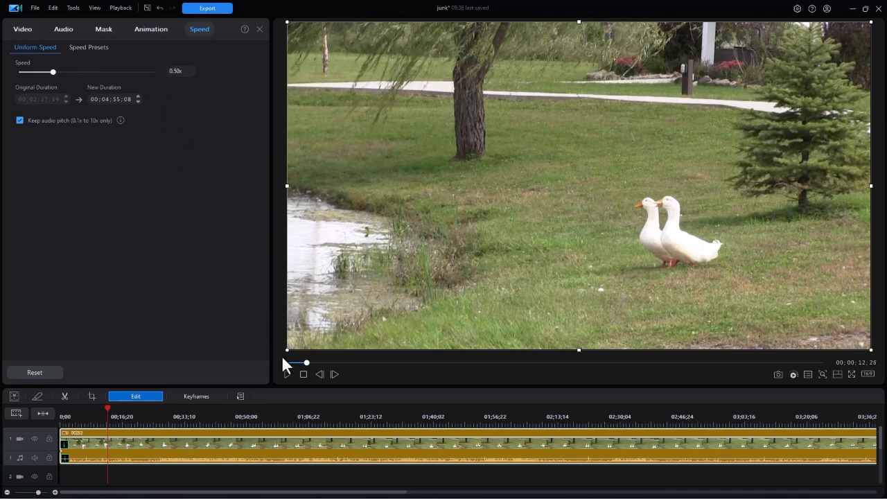
{"action": "left_click", "coordinate": [287, 375]}
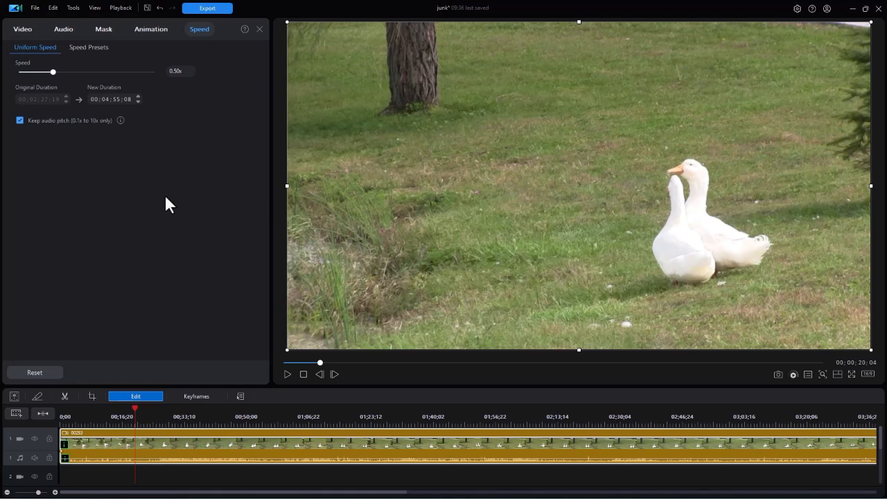
{"action": "mouse_move", "coordinate": [48, 293]}
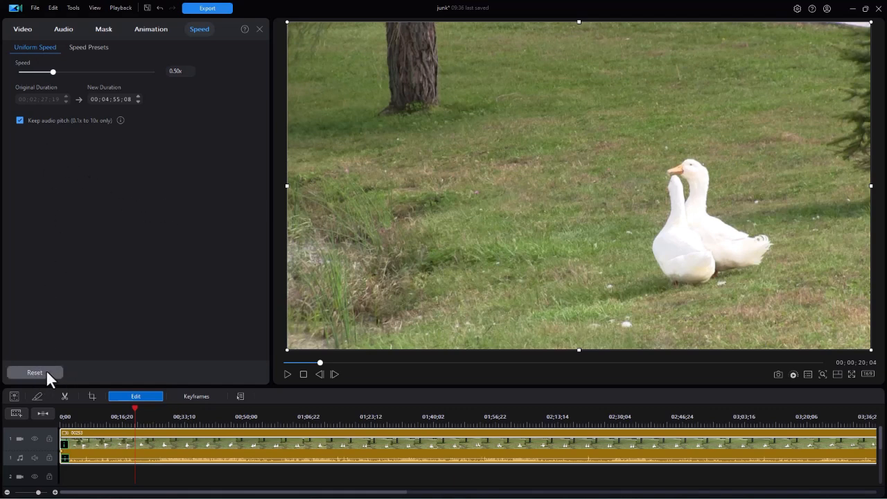
Step: Reset uniform speed to 1.00x (2:27 duration) and display the Speed Presets
{"action": "left_click", "coordinate": [35, 372]}
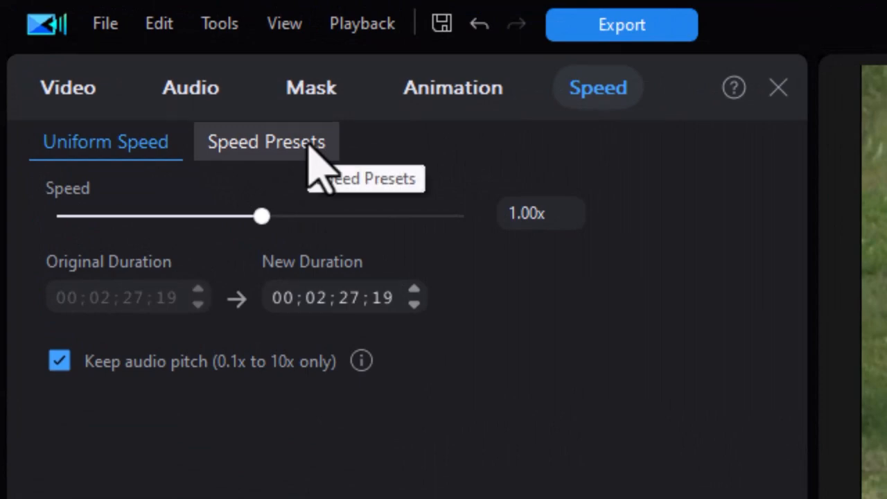
{"action": "left_click", "coordinate": [266, 142]}
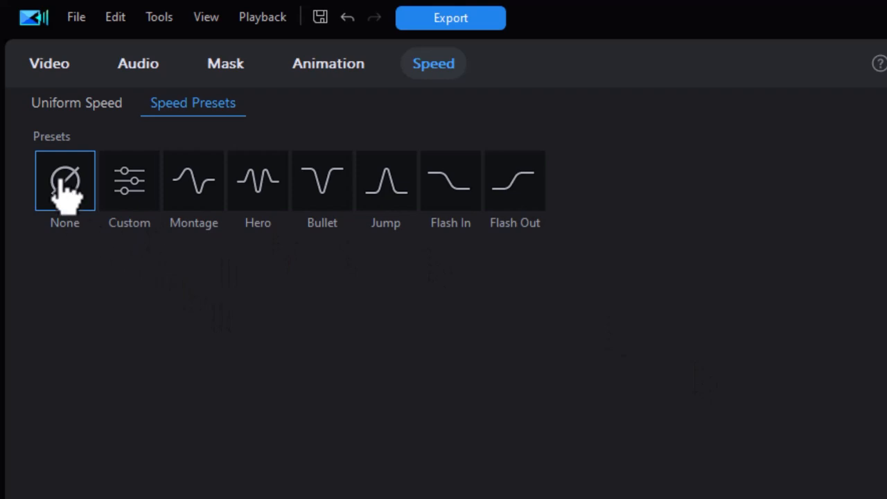
{"action": "mouse_move", "coordinate": [148, 277]}
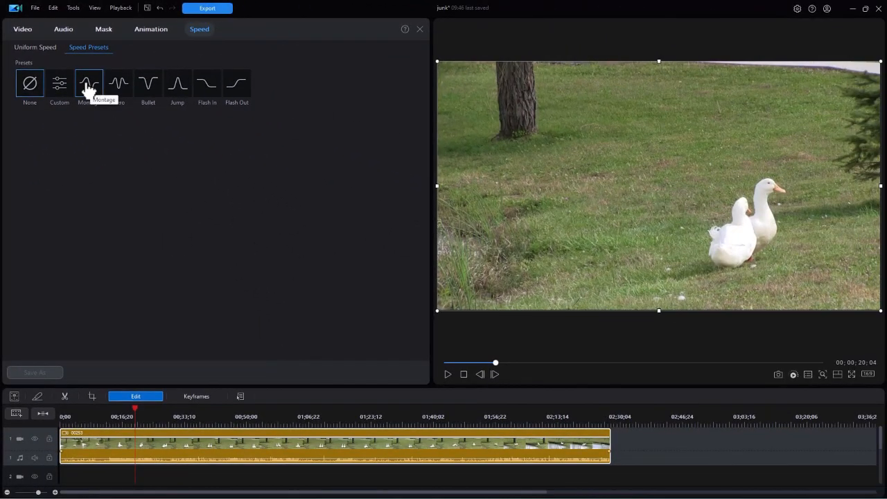
Step: Apply the Montage preset (duration about 1:41) and select the curve's first keyframe
{"action": "left_click", "coordinate": [89, 83]}
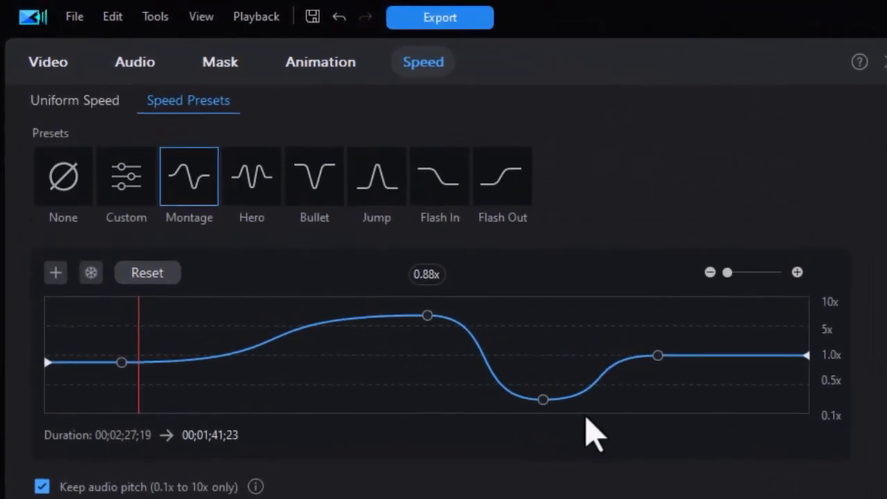
{"action": "mouse_move", "coordinate": [69, 396]}
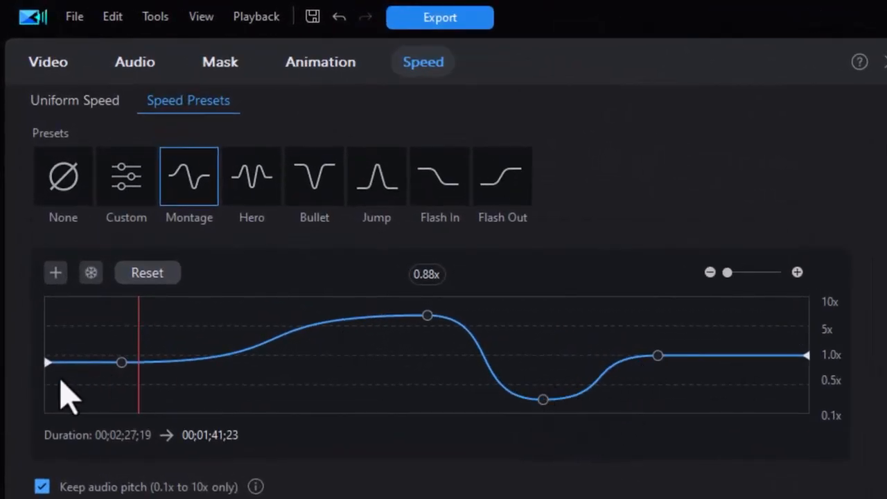
{"action": "mouse_move", "coordinate": [128, 364]}
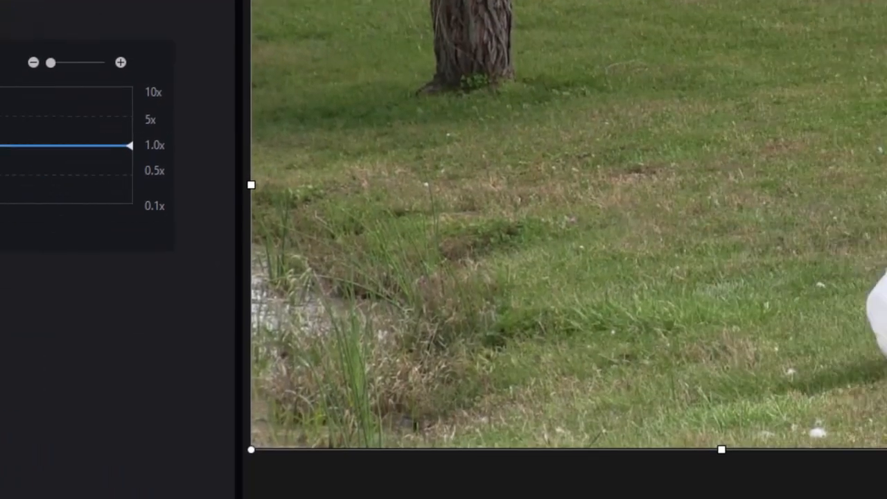
{"action": "left_click", "coordinate": [189, 113]}
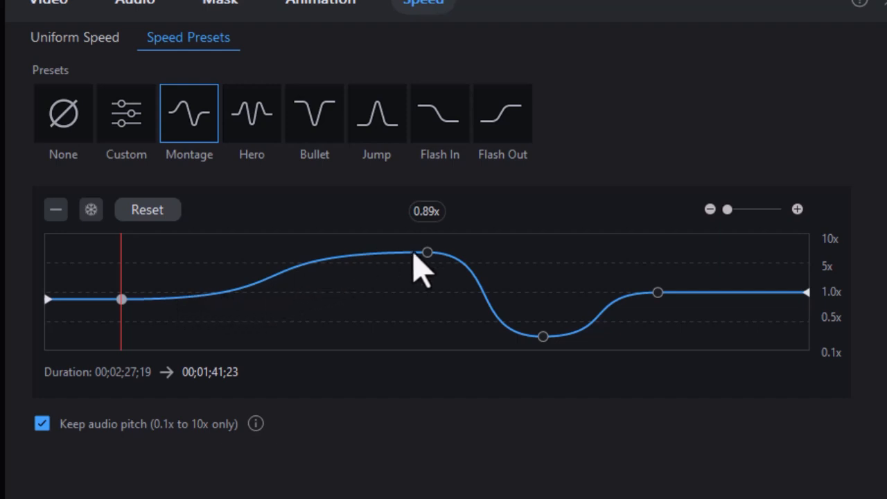
{"action": "mouse_move", "coordinate": [330, 292]}
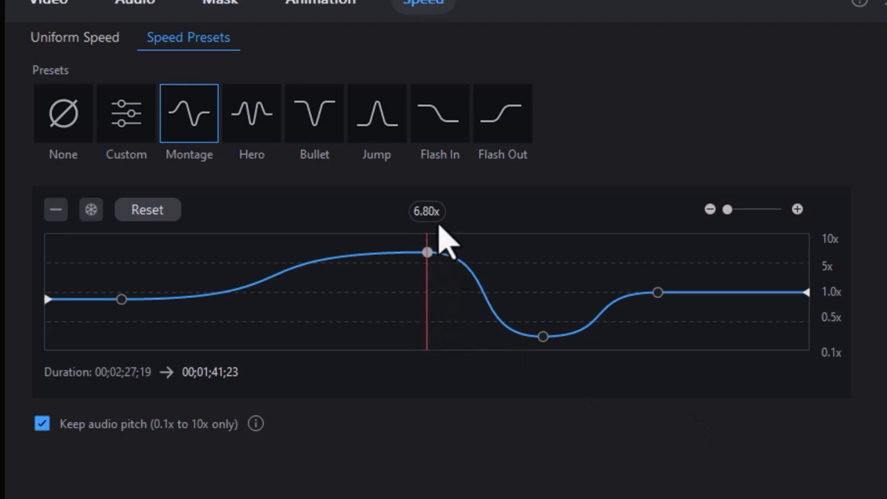
{"action": "mouse_move", "coordinate": [543, 340]}
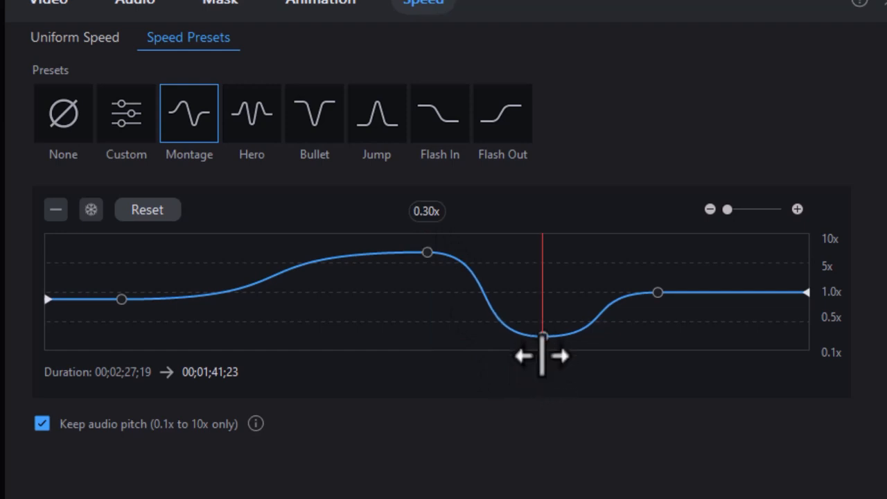
{"action": "mouse_move", "coordinate": [427, 253]}
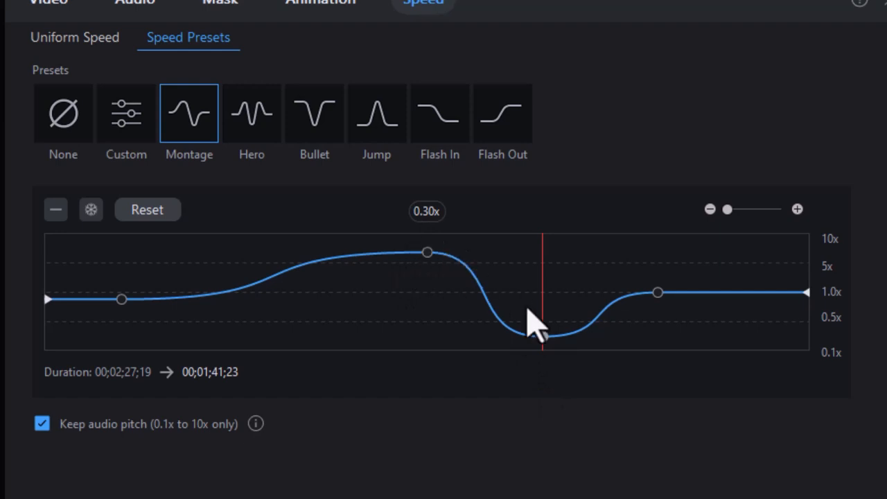
{"action": "mouse_move", "coordinate": [665, 323]}
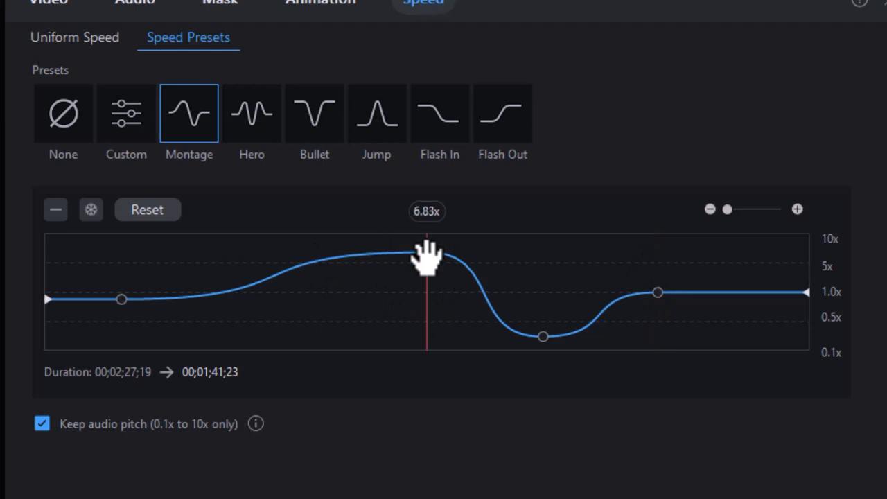
Step: Shift the Montage peak and dip earlier and lower the peak to about 5x, giving about 1:59
{"action": "left_click_drag", "start_coordinate": [426, 254], "coordinate": [330, 253]}
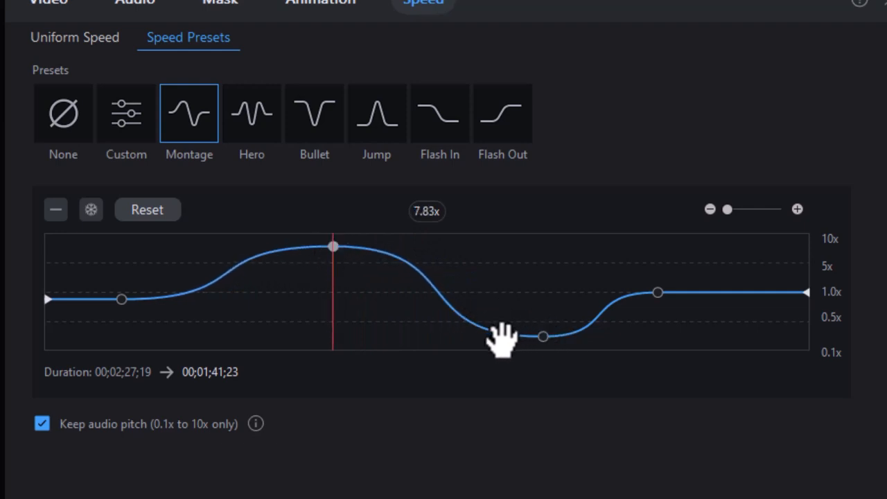
{"action": "left_click_drag", "start_coordinate": [543, 336], "coordinate": [503, 337]}
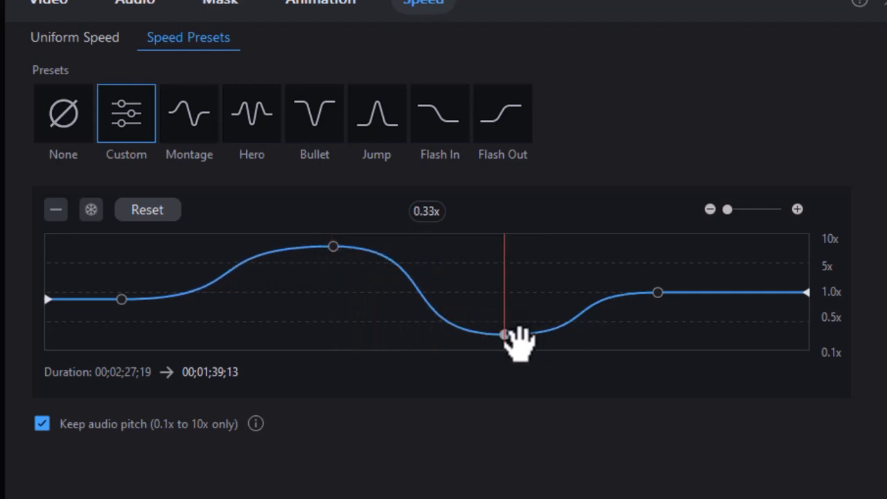
{"action": "left_click_drag", "start_coordinate": [504, 335], "coordinate": [504, 332]}
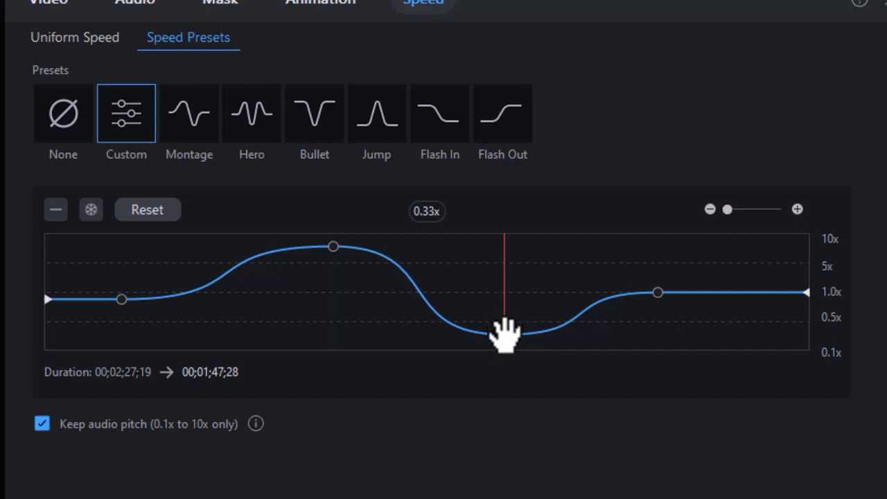
{"action": "left_click_drag", "start_coordinate": [502, 335], "coordinate": [502, 327]}
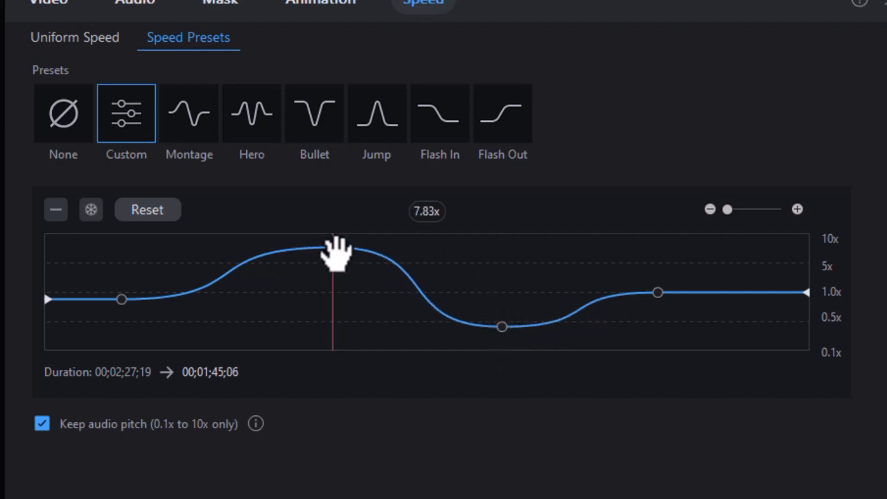
{"action": "left_click_drag", "start_coordinate": [333, 246], "coordinate": [336, 265]}
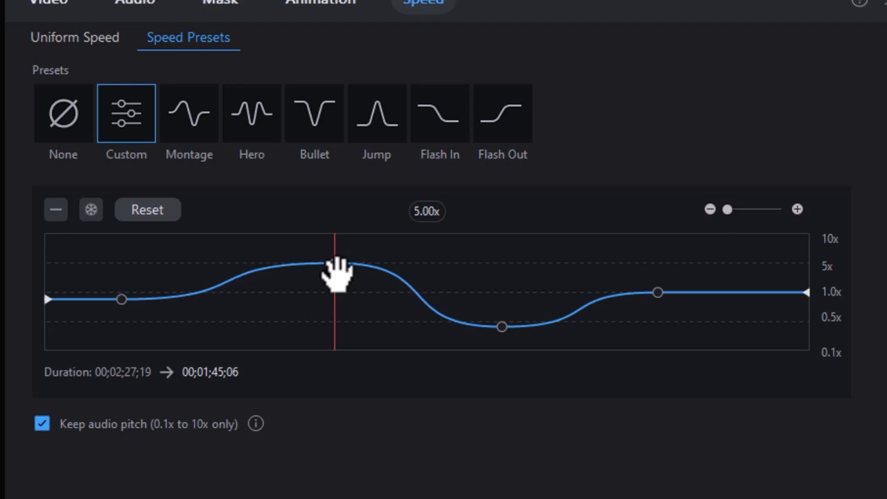
{"action": "left_click_drag", "start_coordinate": [340, 265], "coordinate": [335, 271]}
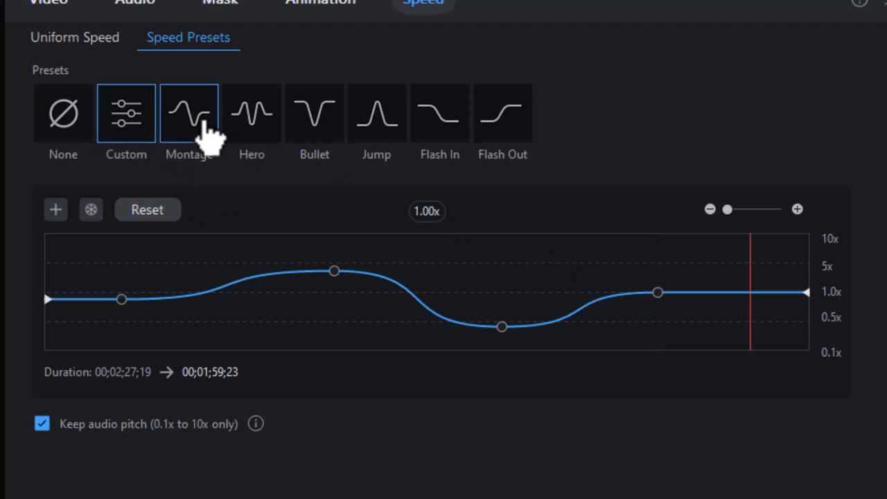
{"action": "mouse_move", "coordinate": [189, 121]}
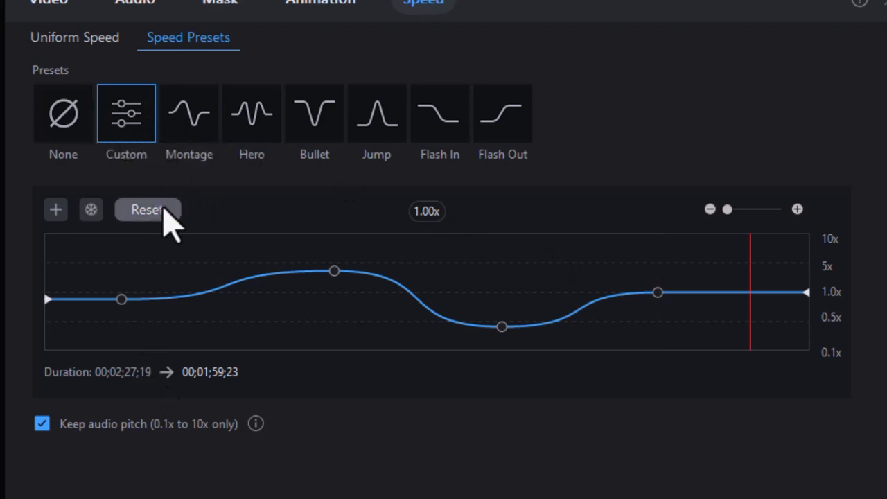
Step: Reset the curve, apply the Bullet preset, and extend its slow section later (about 3:29)
{"action": "left_click", "coordinate": [147, 210]}
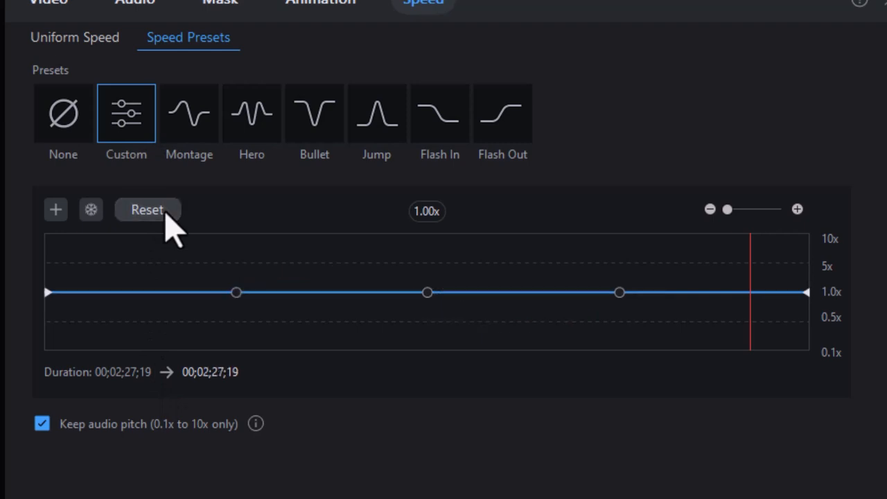
{"action": "left_click", "coordinate": [189, 113]}
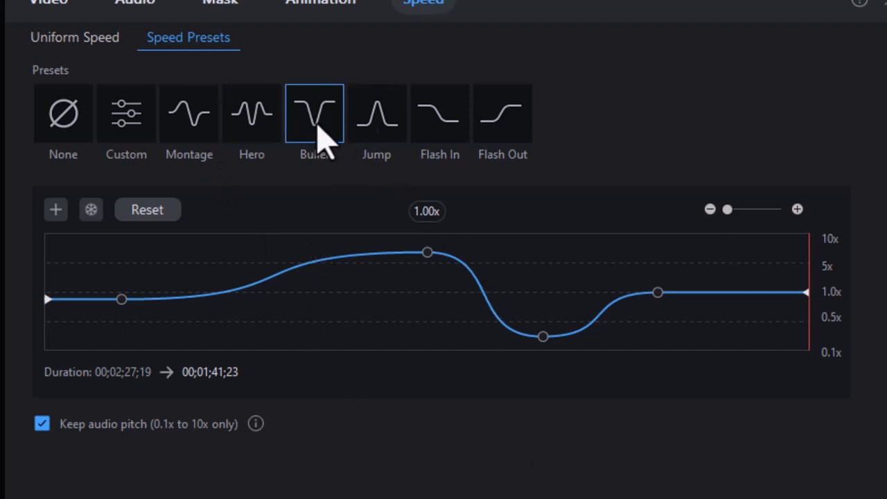
{"action": "left_click", "coordinate": [315, 113]}
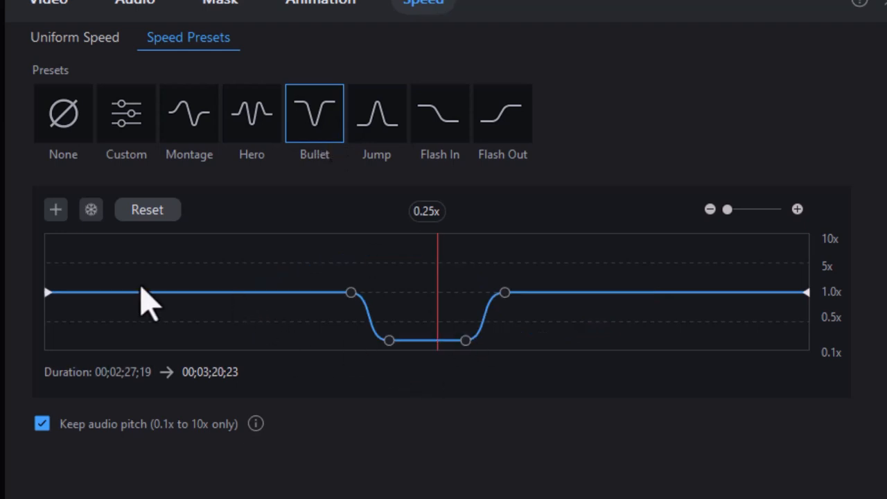
{"action": "mouse_move", "coordinate": [371, 308]}
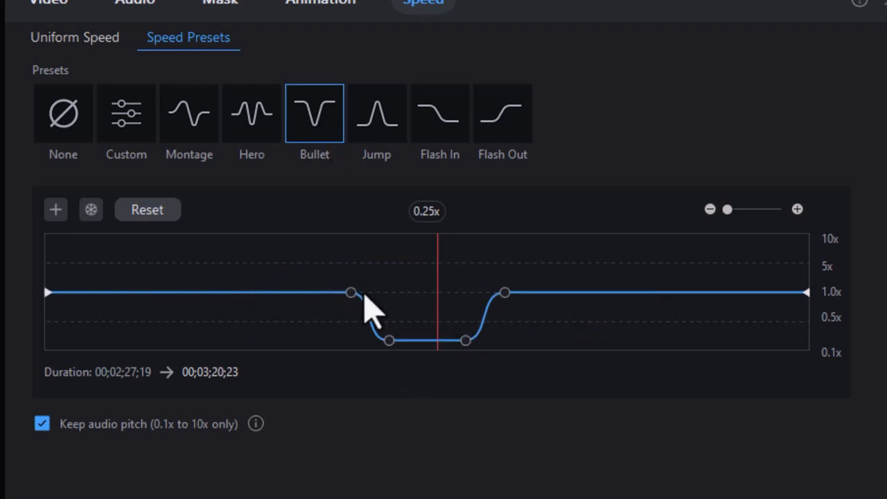
{"action": "mouse_move", "coordinate": [385, 347]}
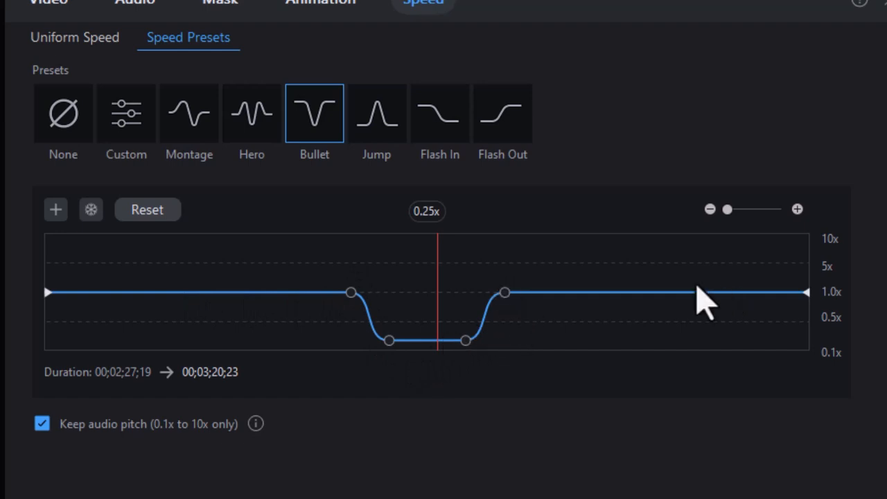
{"action": "mouse_move", "coordinate": [509, 294]}
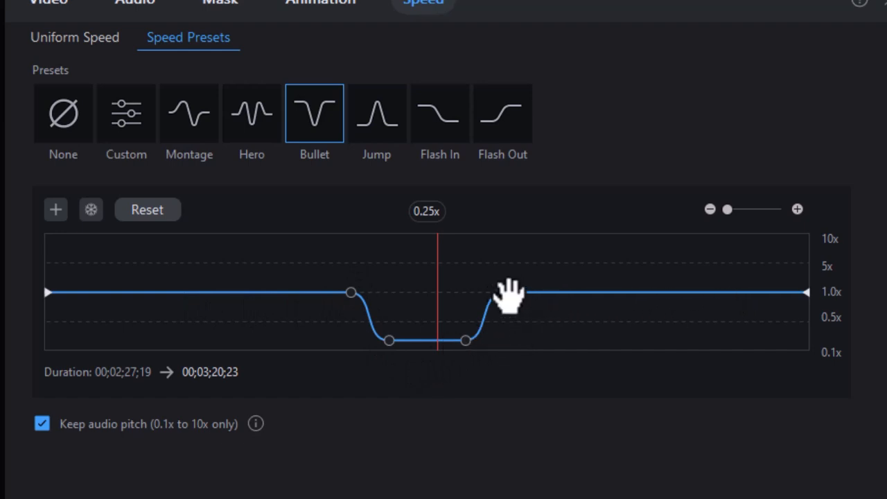
{"action": "left_click_drag", "start_coordinate": [513, 295], "coordinate": [590, 295]}
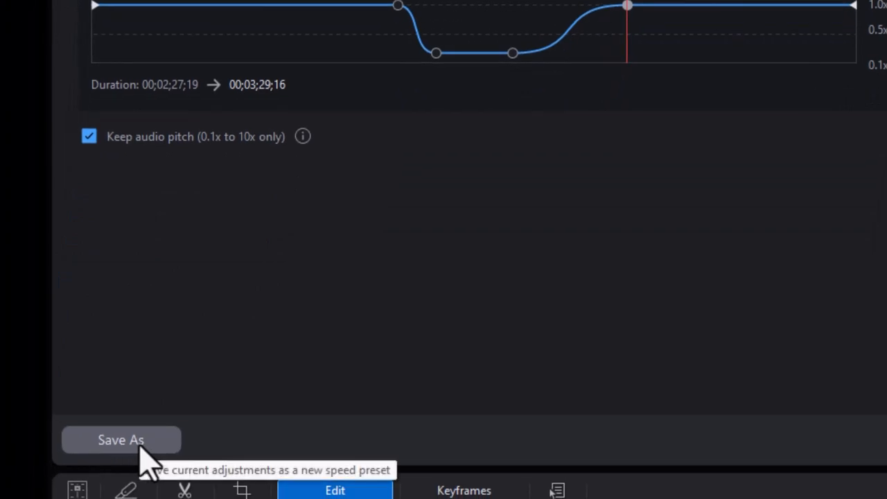
Step: Save the current curve as preset 'test', then delete that preset
{"action": "left_click", "coordinate": [121, 440]}
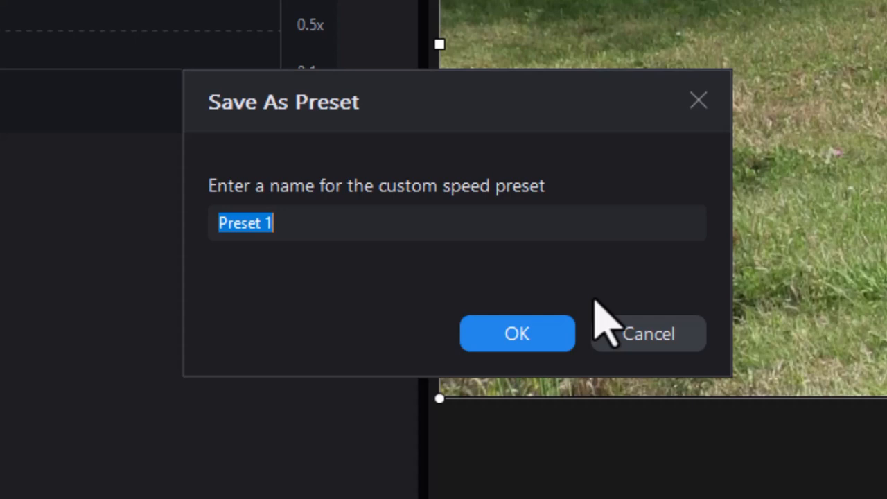
{"action": "left_click", "coordinate": [517, 334]}
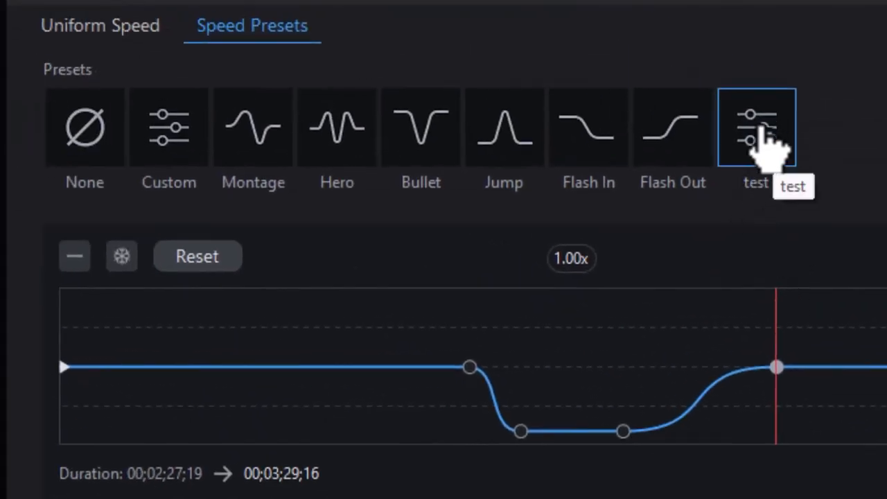
{"action": "right_click", "coordinate": [756, 128]}
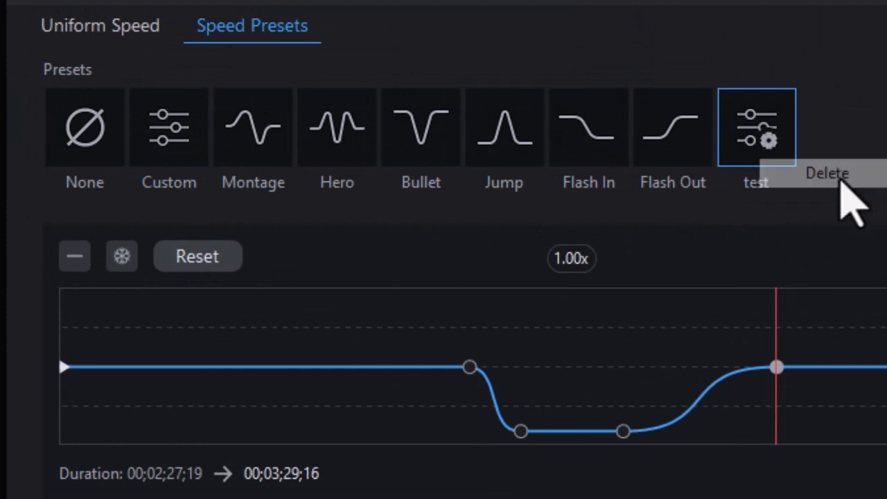
{"action": "left_click", "coordinate": [169, 127]}
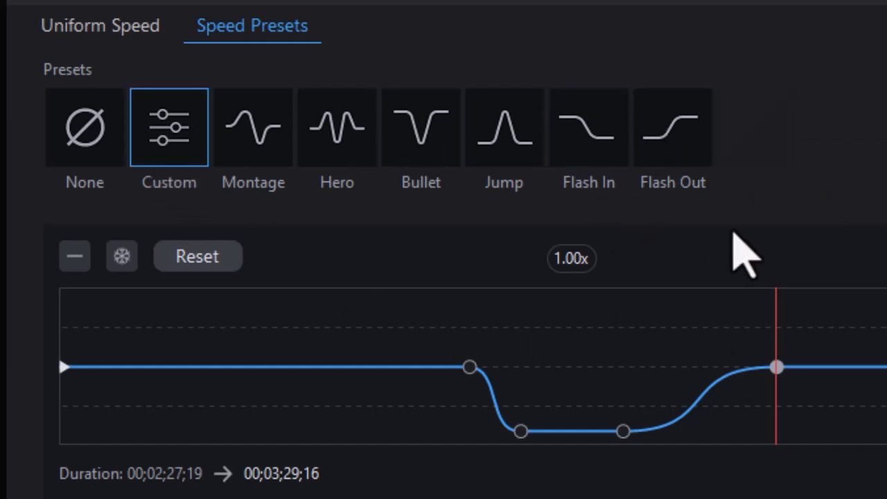
{"action": "mouse_move", "coordinate": [606, 430]}
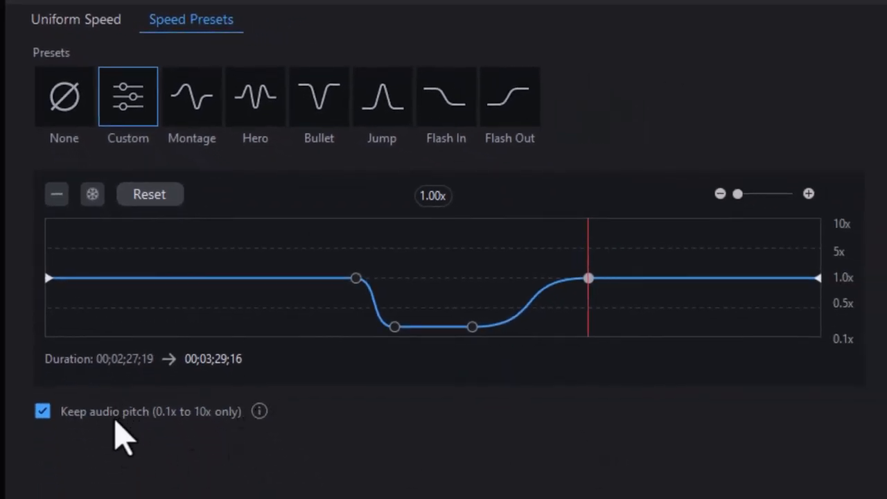
{"action": "mouse_move", "coordinate": [173, 403]}
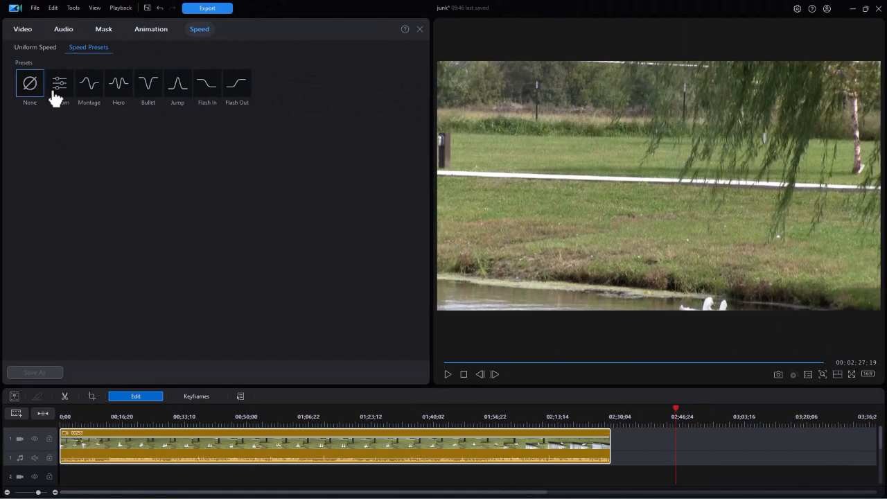
Step: Select the Custom preset and reset its curve to a flat 1.00x line
{"action": "left_click", "coordinate": [59, 84]}
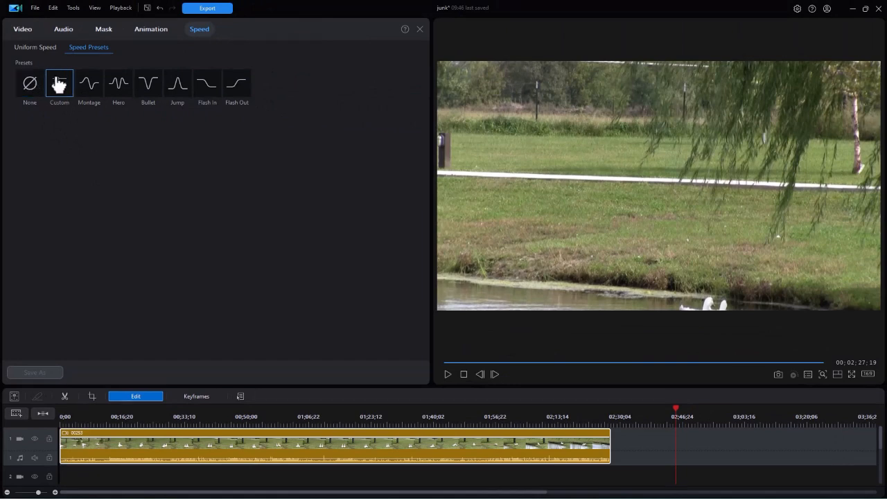
{"action": "left_click", "coordinate": [59, 83]}
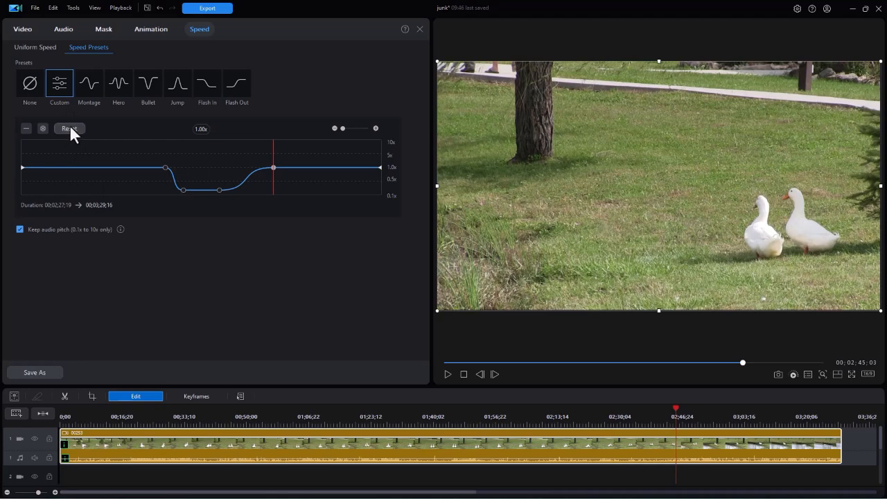
{"action": "left_click", "coordinate": [69, 128]}
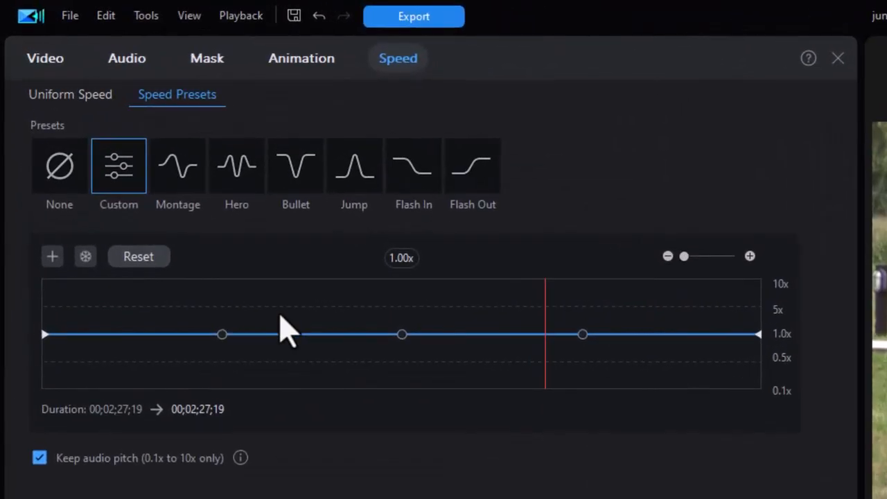
{"action": "mouse_move", "coordinate": [398, 388]}
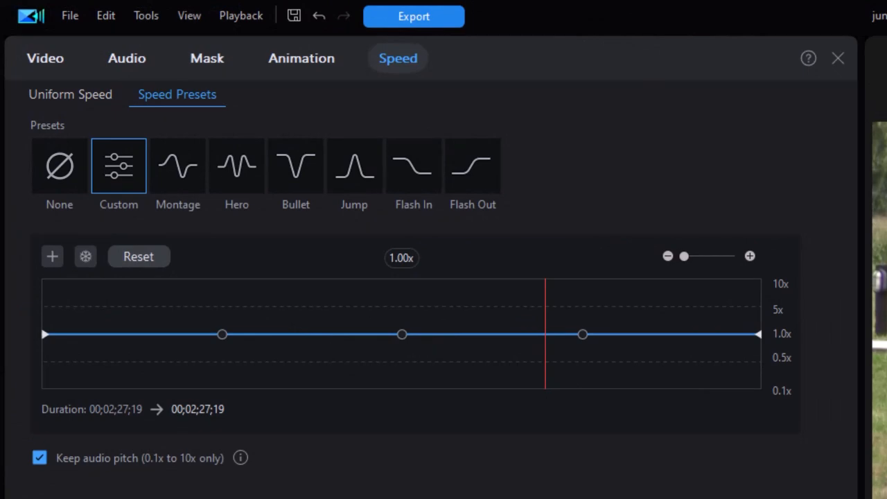
{"action": "mouse_move", "coordinate": [403, 341]}
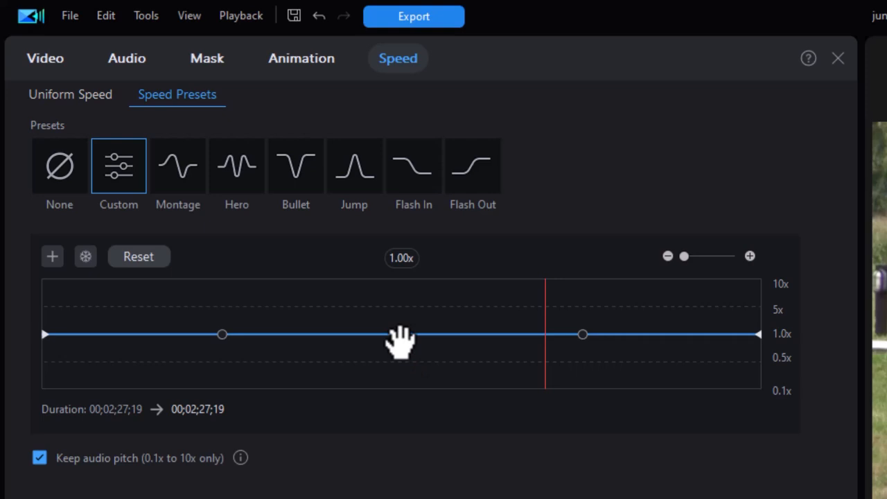
Step: Lower the middle keyframe to about 0.62x and reshape the right keyframe, giving about 2:40
{"action": "left_click_drag", "start_coordinate": [402, 335], "coordinate": [402, 354]}
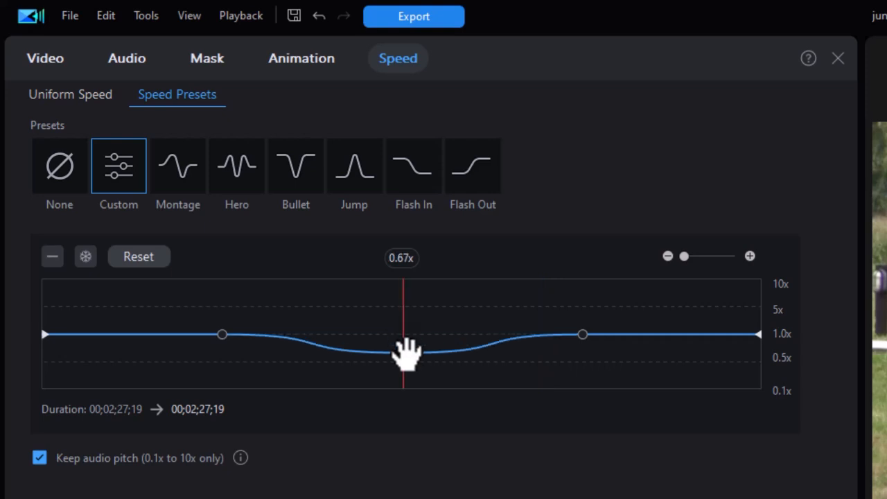
{"action": "left_click_drag", "start_coordinate": [408, 355], "coordinate": [408, 359]}
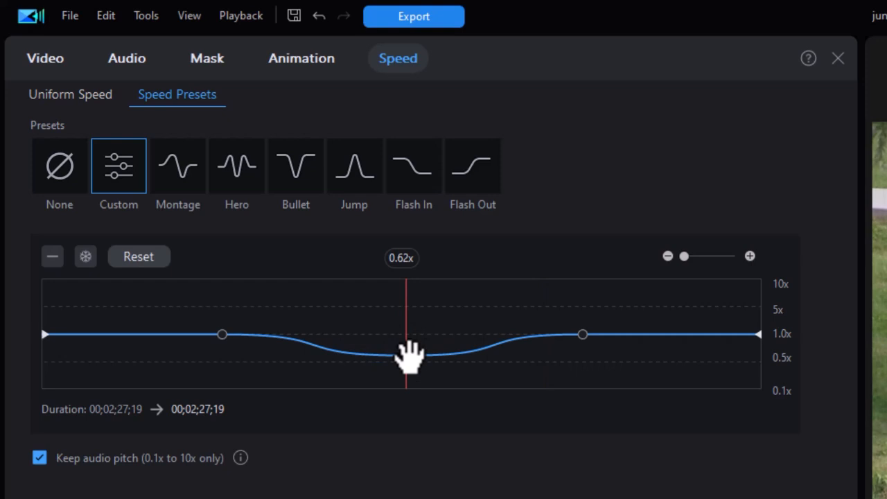
{"action": "left_click_drag", "start_coordinate": [406, 357], "coordinate": [405, 354]}
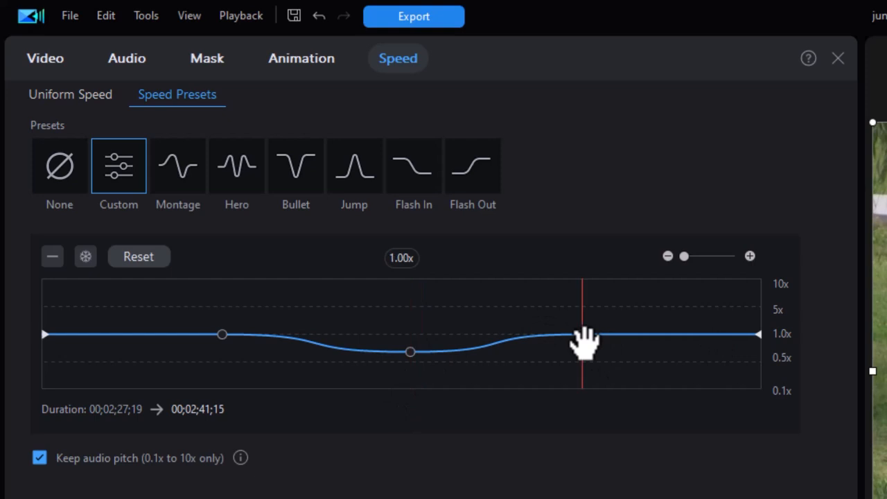
{"action": "left_click_drag", "start_coordinate": [586, 340], "coordinate": [517, 344]}
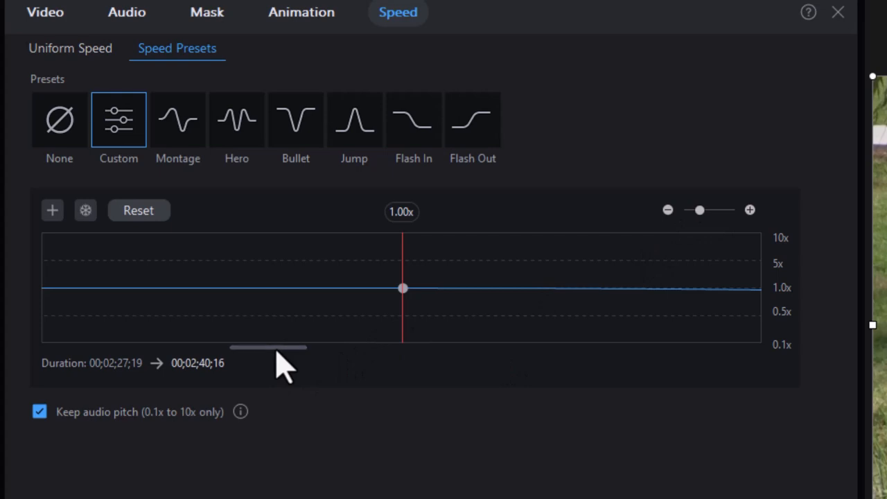
{"action": "left_click_drag", "start_coordinate": [267, 348], "coordinate": [450, 347]}
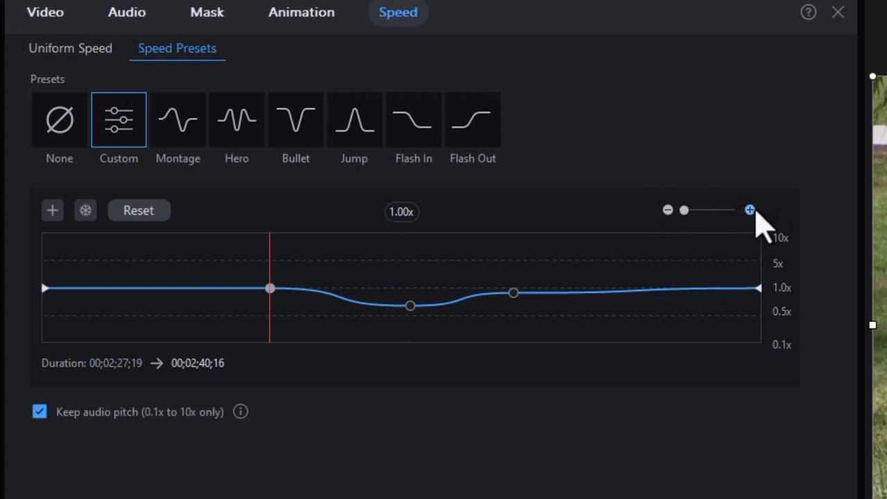
{"action": "mouse_move", "coordinate": [138, 210]}
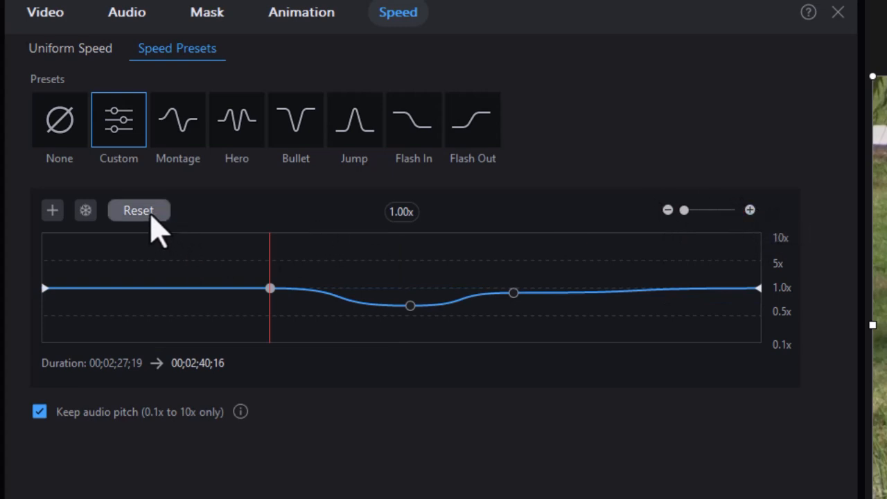
Step: Reset the duck clip's speed curve to a flat 1.00x, restoring 02;27;19 duration
{"action": "left_click", "coordinate": [138, 210]}
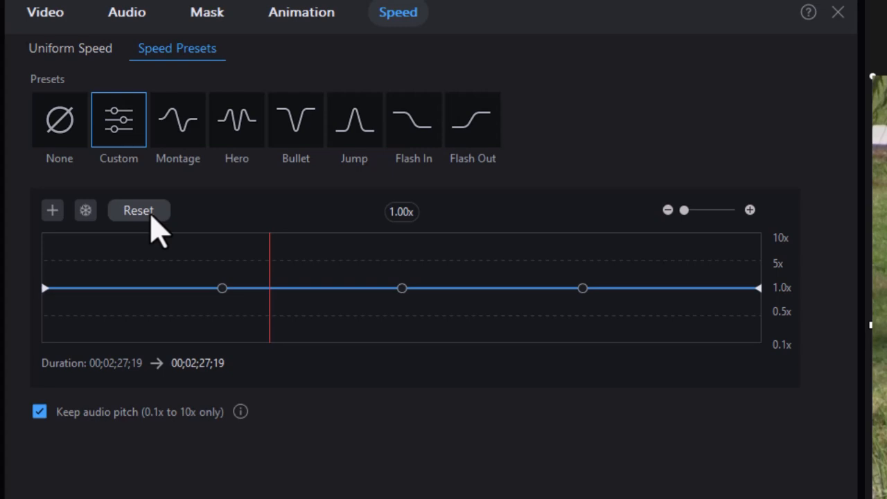
{"action": "mouse_move", "coordinate": [260, 312]}
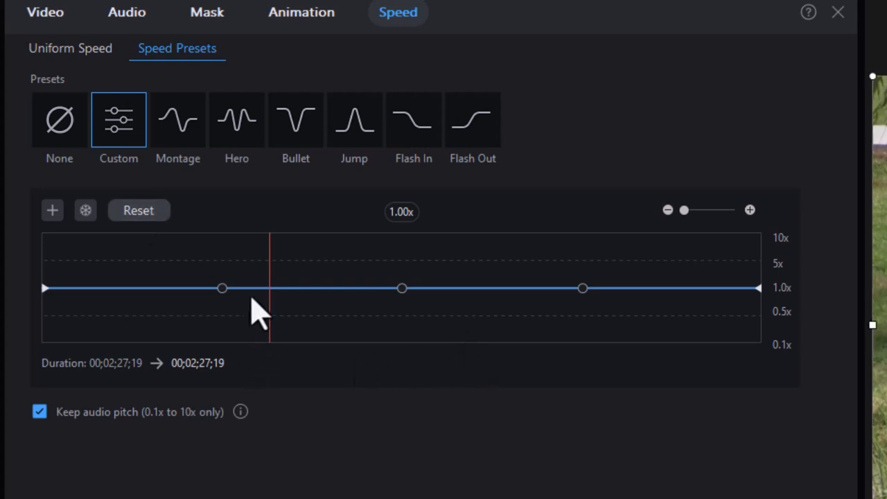
{"action": "mouse_move", "coordinate": [309, 347]}
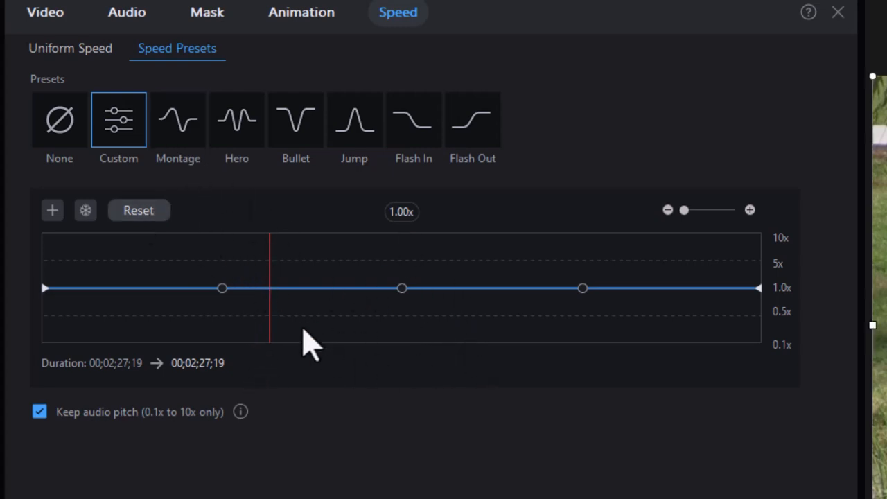
{"action": "mouse_move", "coordinate": [398, 326]}
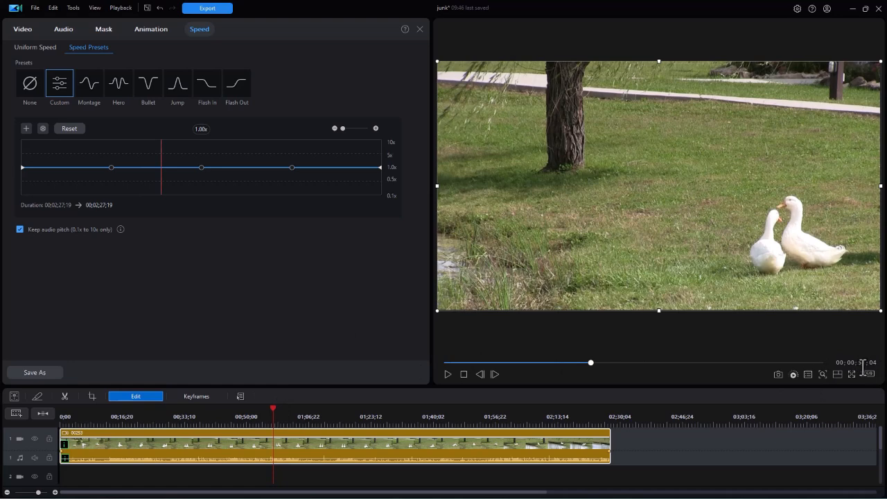
{"action": "mouse_move", "coordinate": [864, 364]}
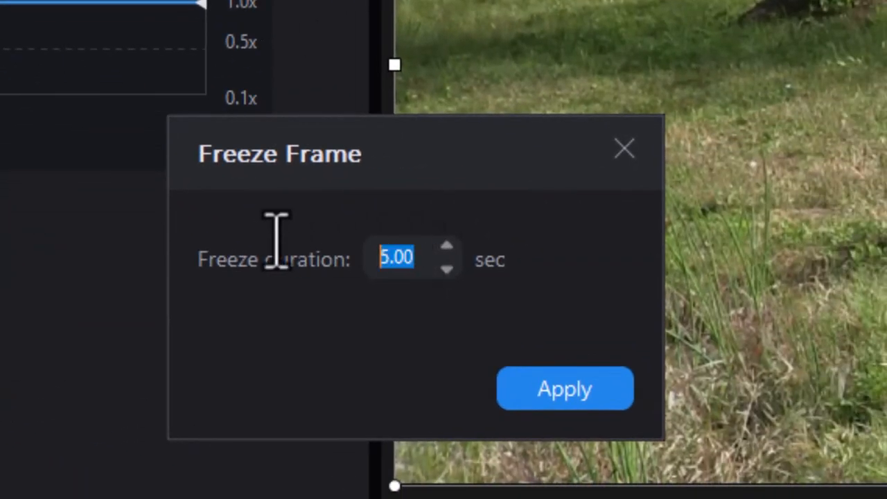
Step: Add a 4-second freeze frame to the duck clip, extending it to 02;31;19
{"action": "type", "text": "4"}
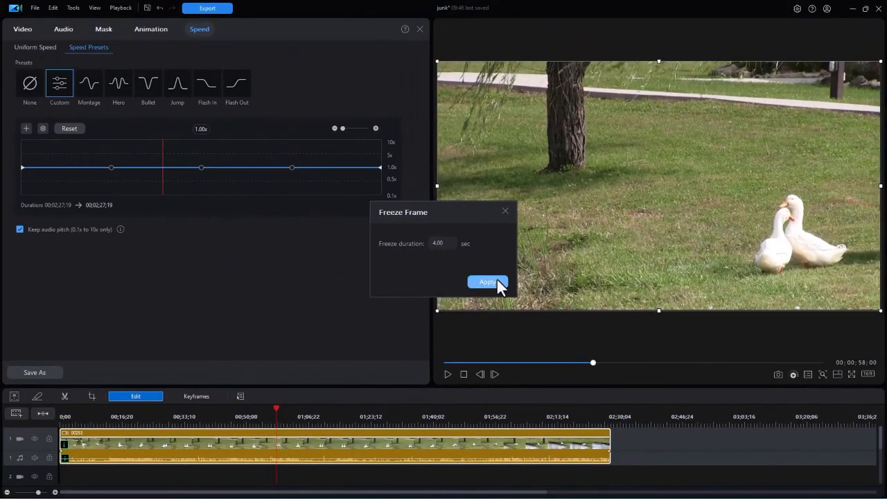
{"action": "left_click", "coordinate": [488, 282]}
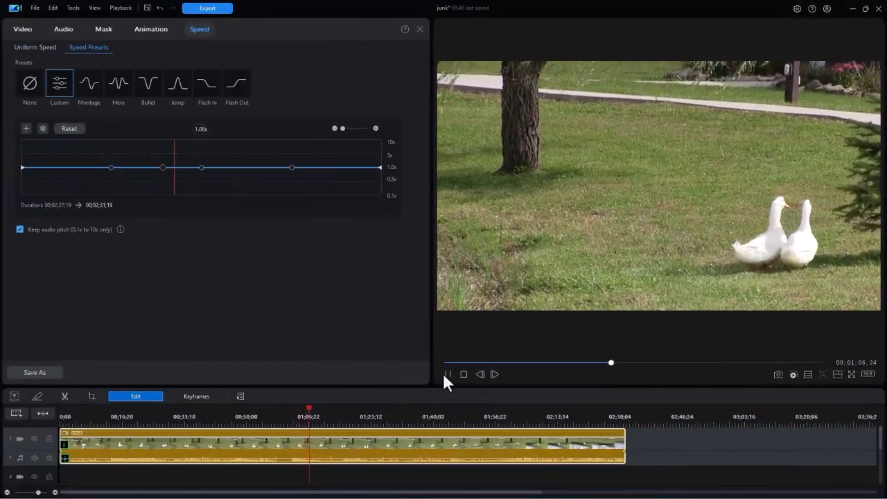
Step: Pause playback, reshape the curve into a dip and fast peak, then reset it to 1.00x
{"action": "left_click", "coordinate": [449, 375]}
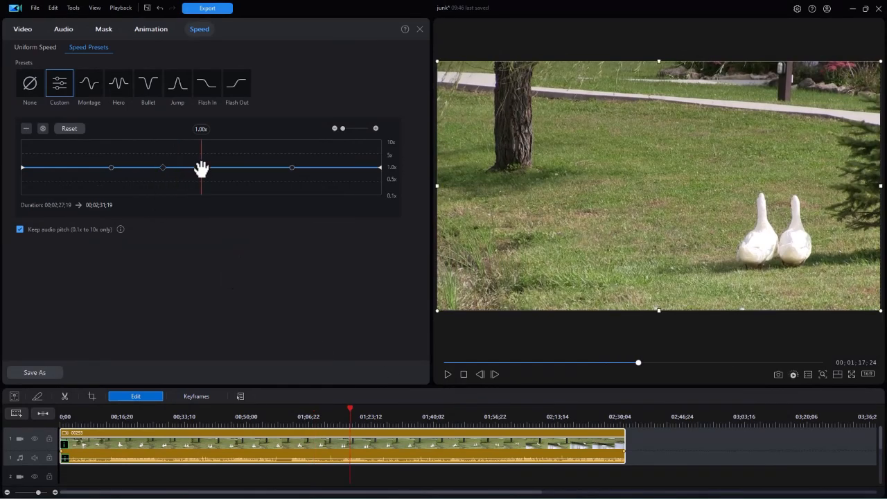
{"action": "left_click_drag", "start_coordinate": [201, 168], "coordinate": [206, 174]}
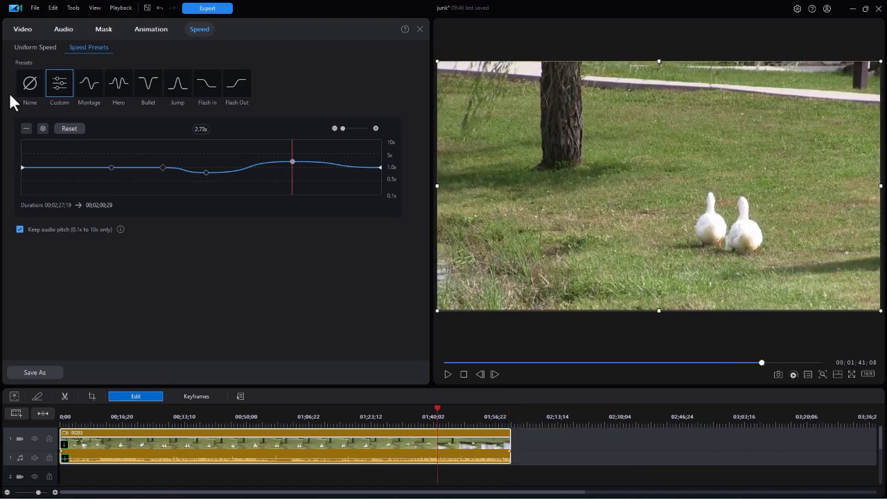
{"action": "left_click", "coordinate": [68, 129]}
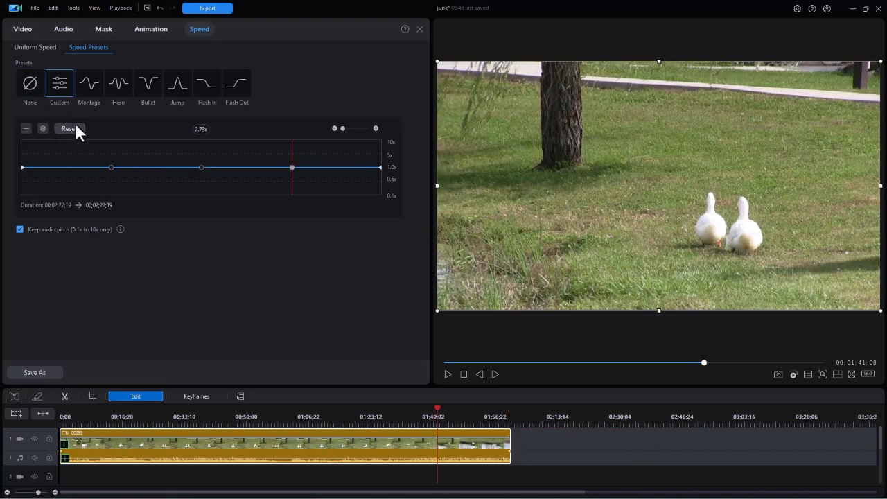
{"action": "left_click", "coordinate": [69, 128]}
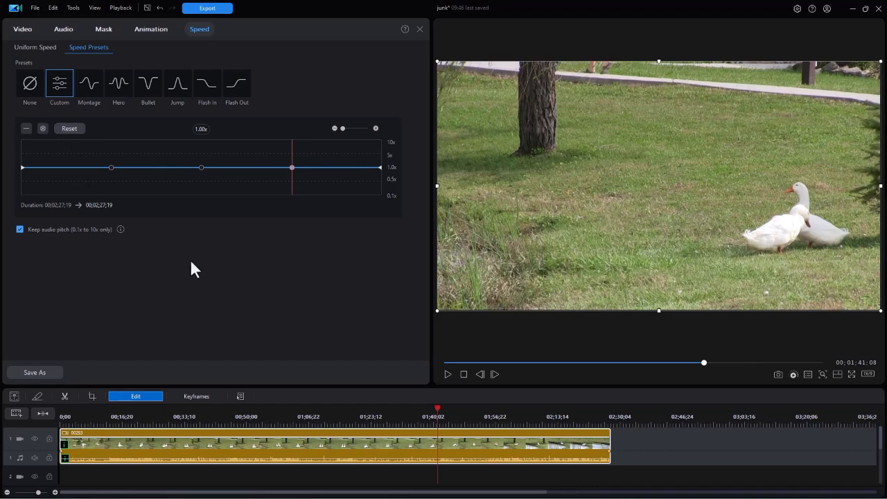
{"action": "mouse_move", "coordinate": [198, 273]}
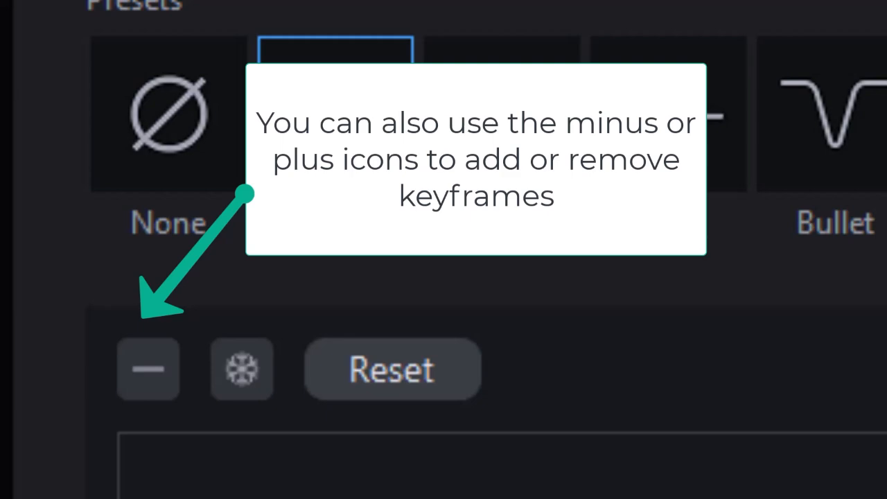
{"action": "mouse_move", "coordinate": [554, 478]}
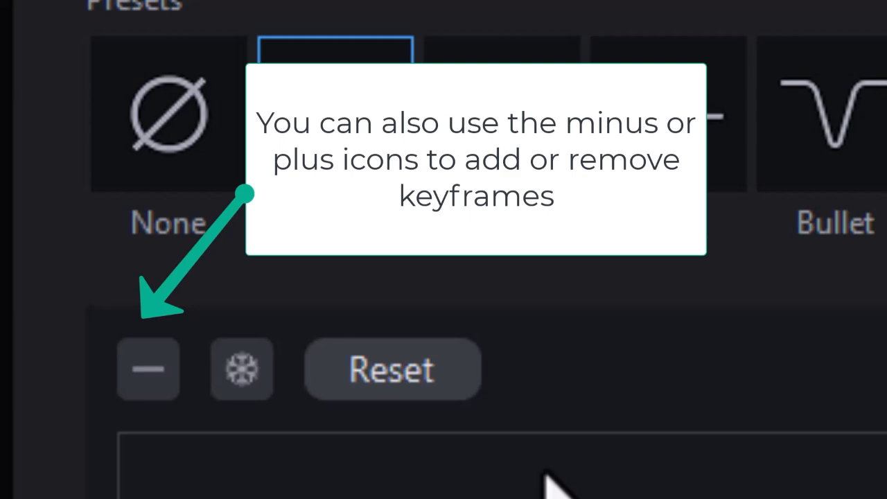